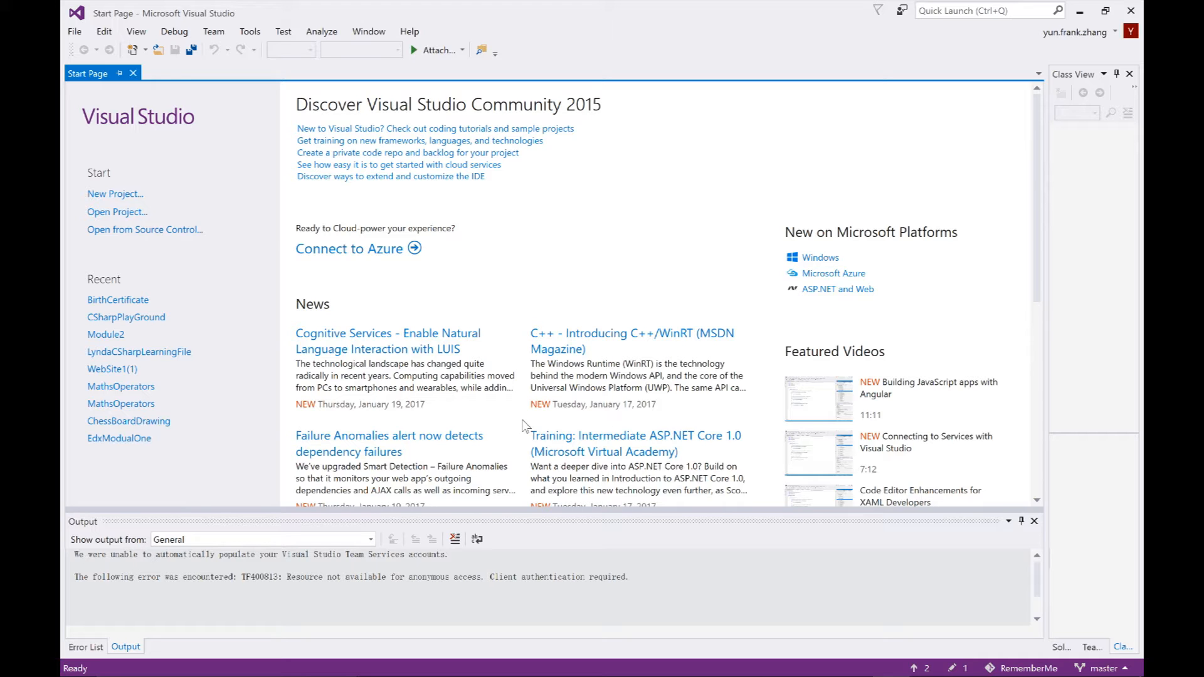
Step: Create a new C# Console Application project named RememberMe from the Start Page
click(115, 194)
text(RememberM)
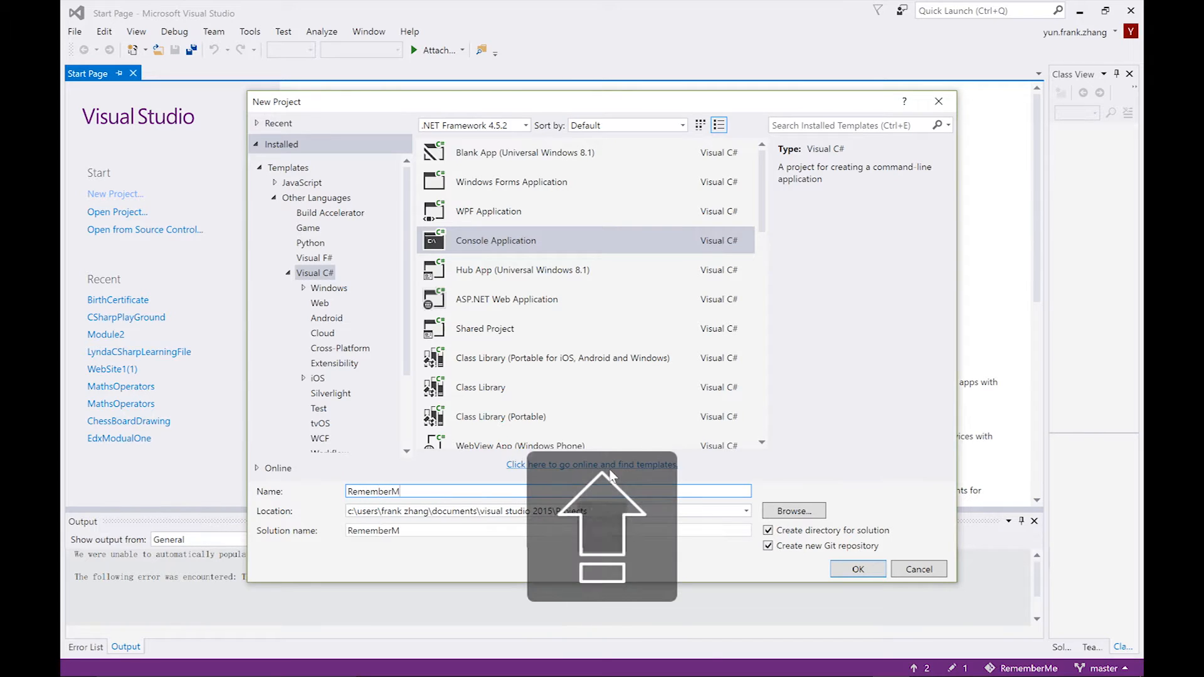
click(858, 569)
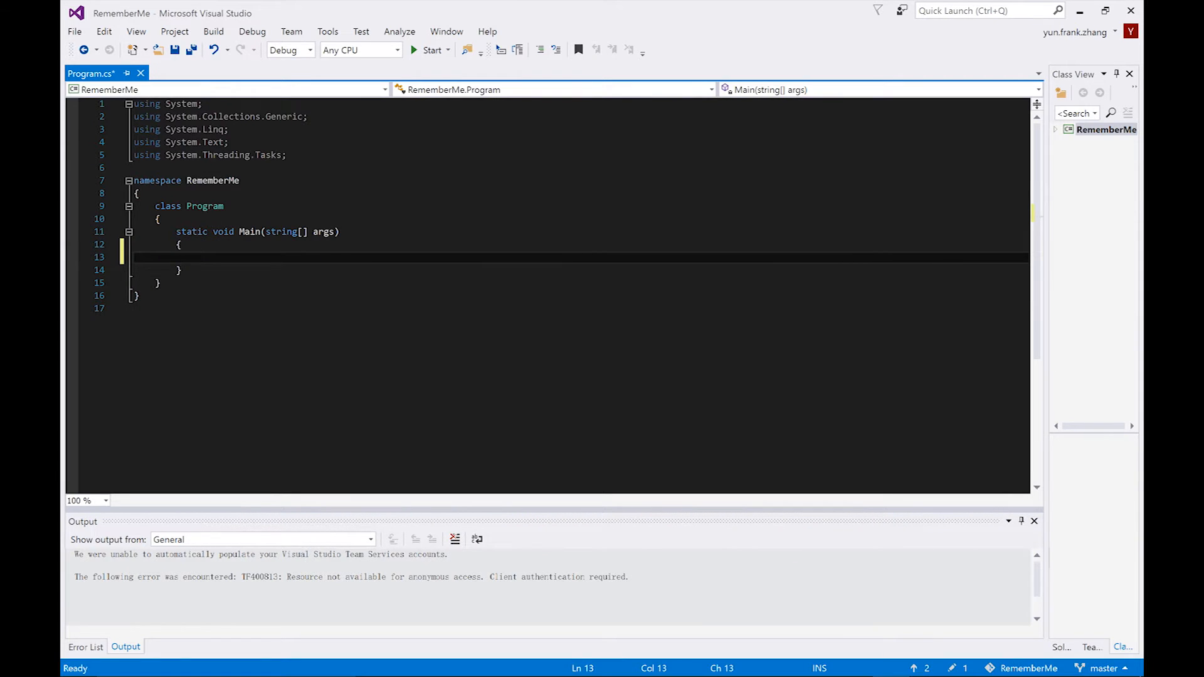
Step: Add Console.WriteLine("Please enter your first name."); as the first line of Main
text(Console.)
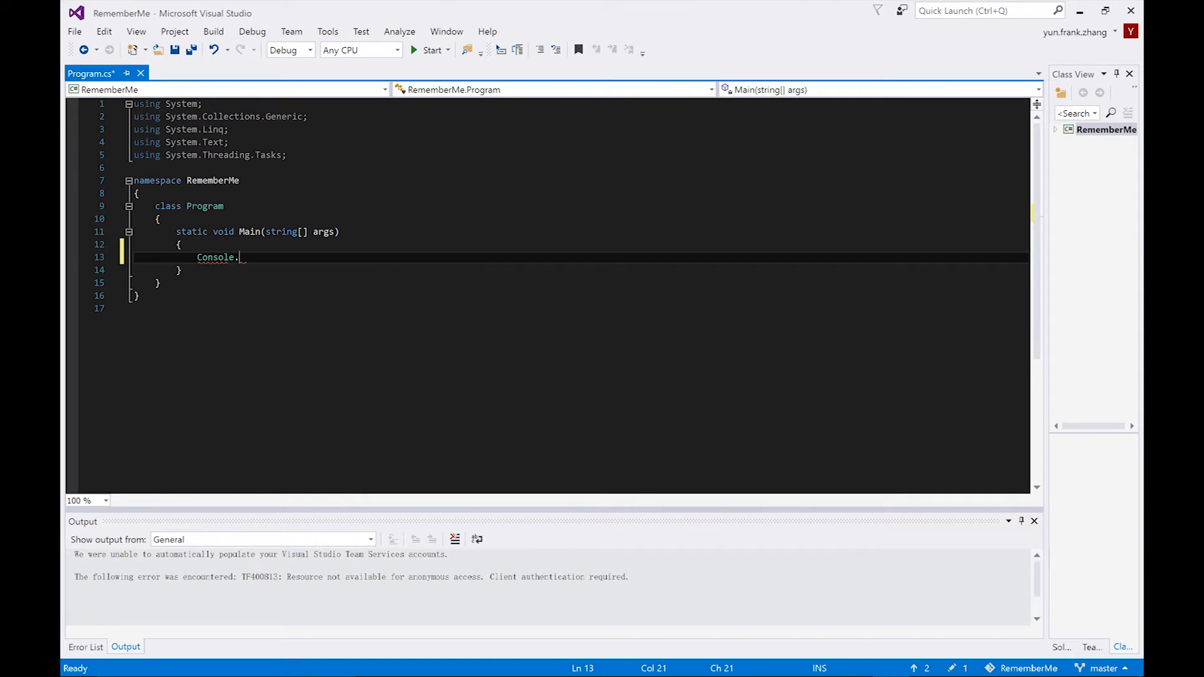
text(wrt)
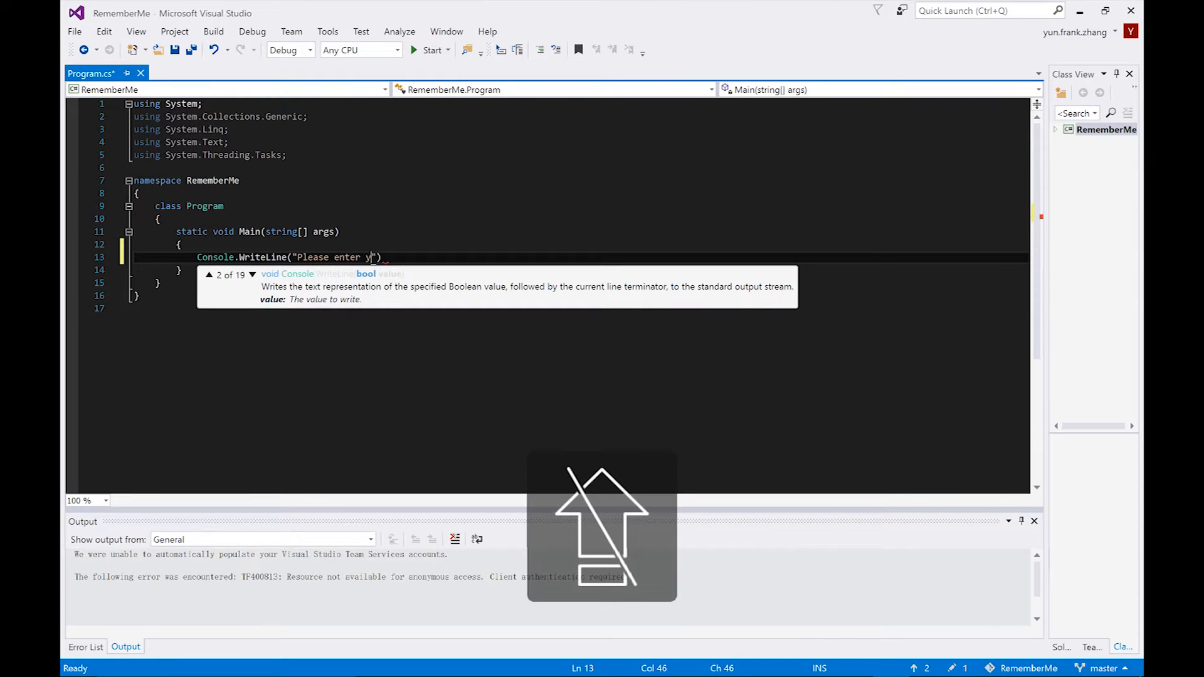
text(our first name)
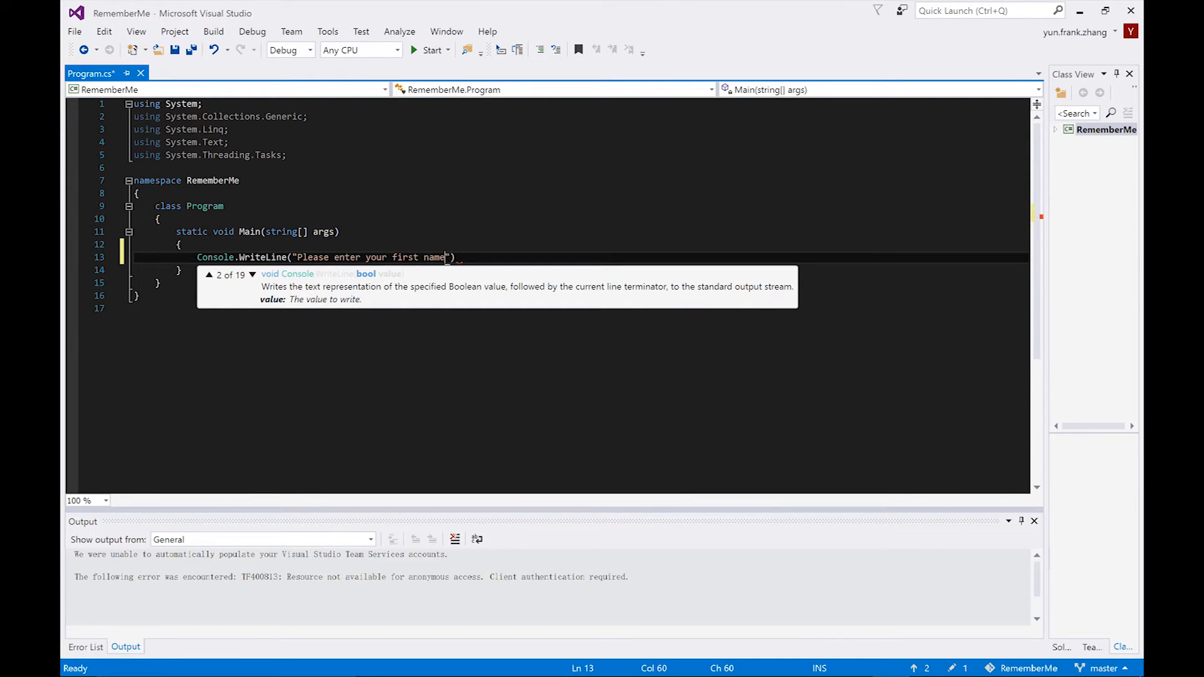
text(");)
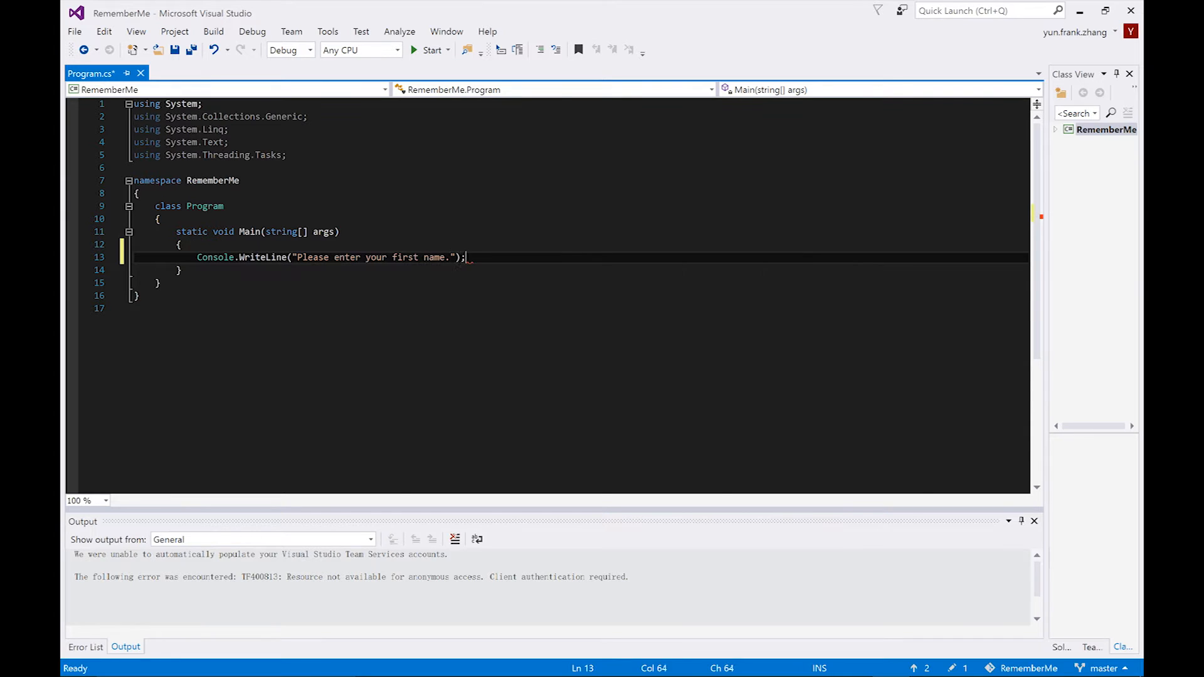
key(Enter)
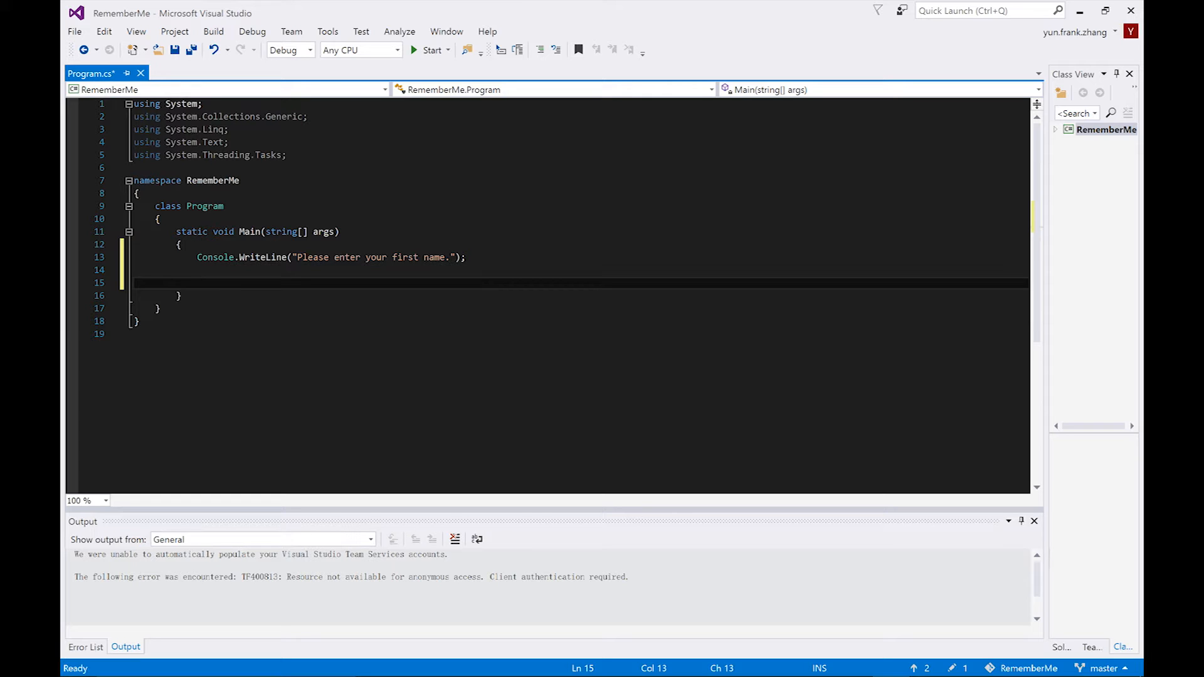
Step: Add string firstName = Console.ReadLine(); below the prompt, with blank lines after it
text(s)
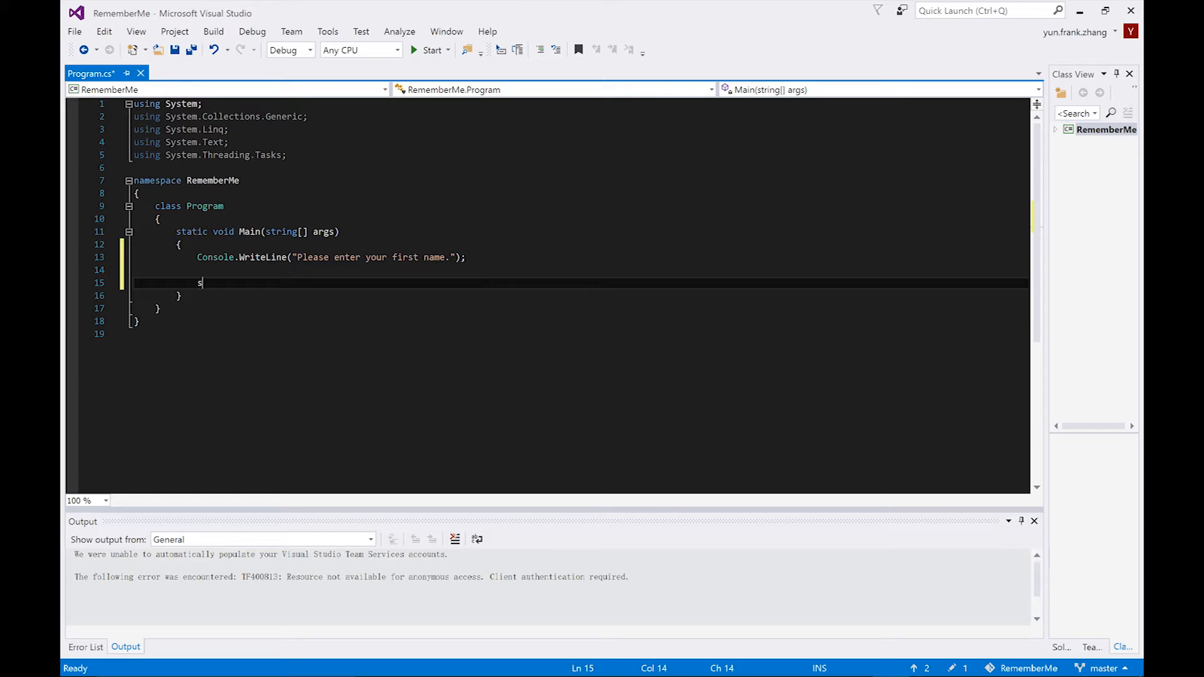
text(tring f)
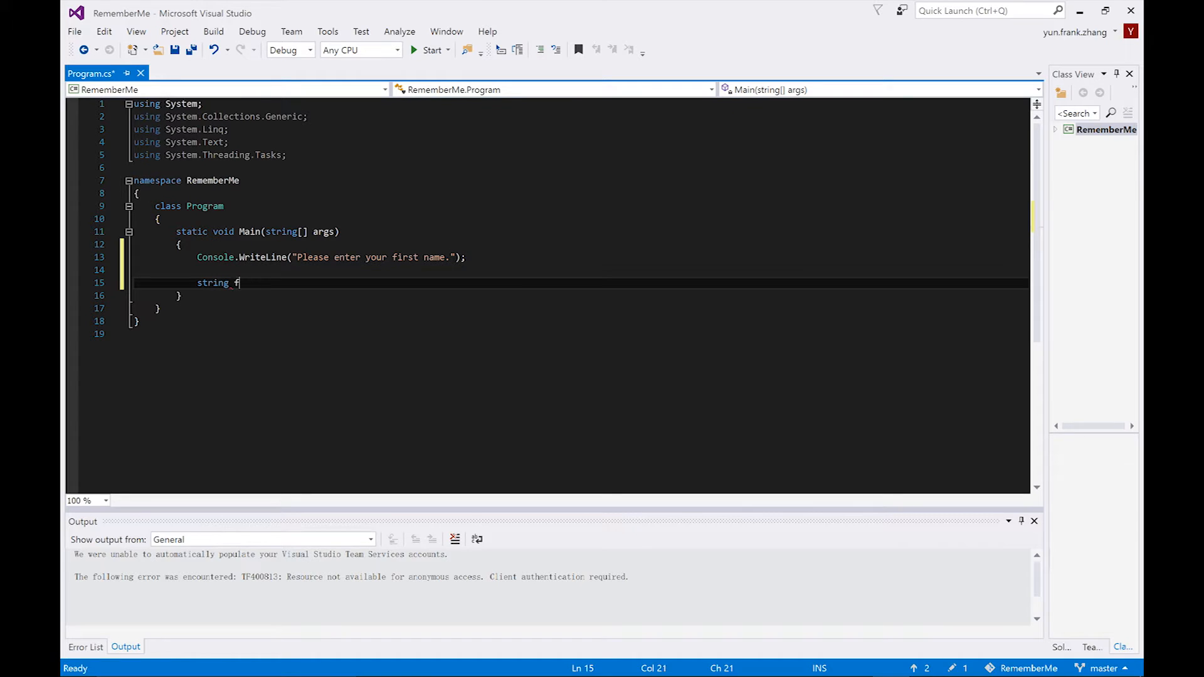
text(irstName)
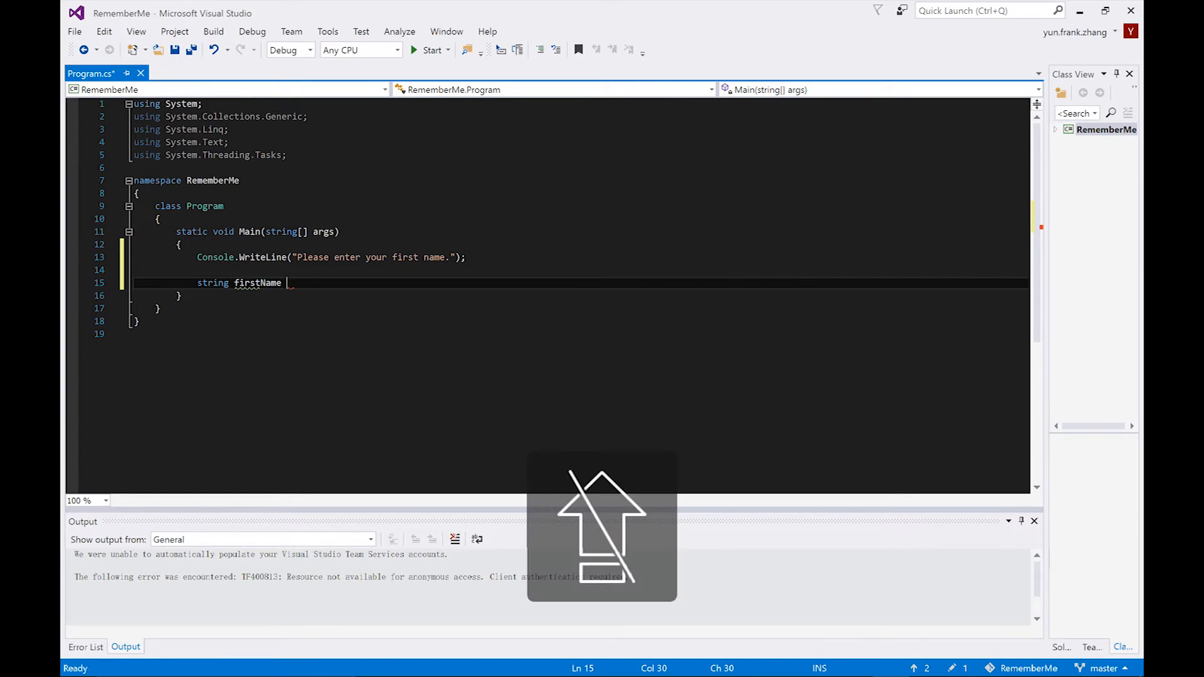
text(=)
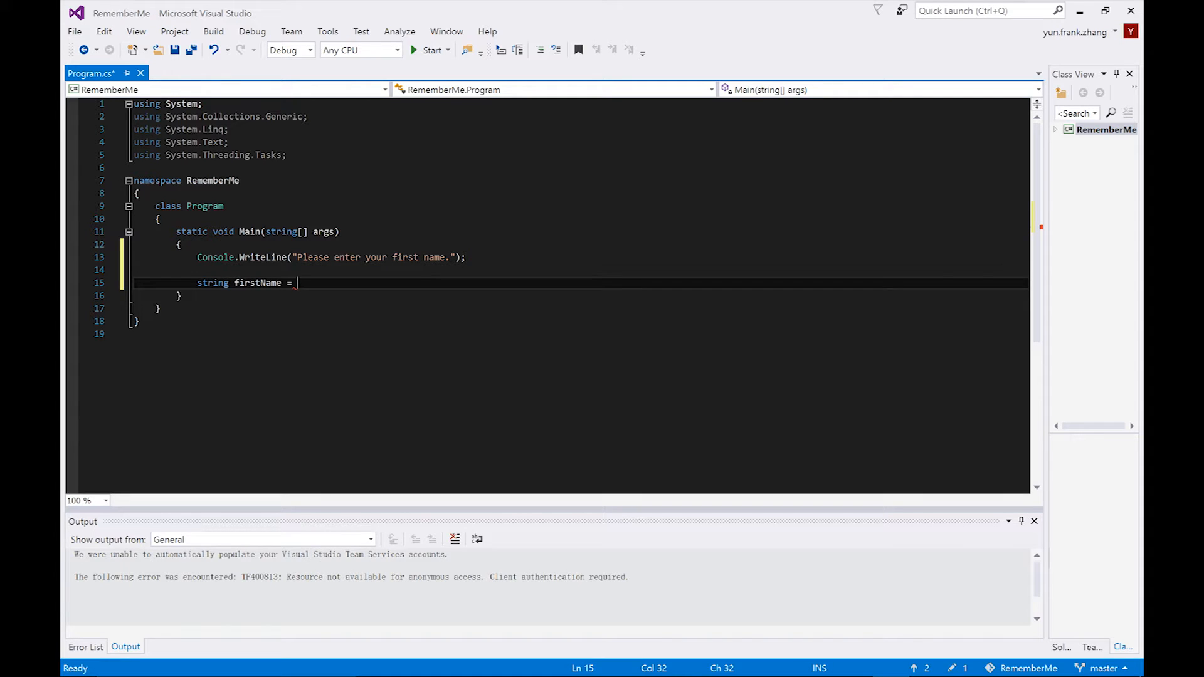
text(Console.r)
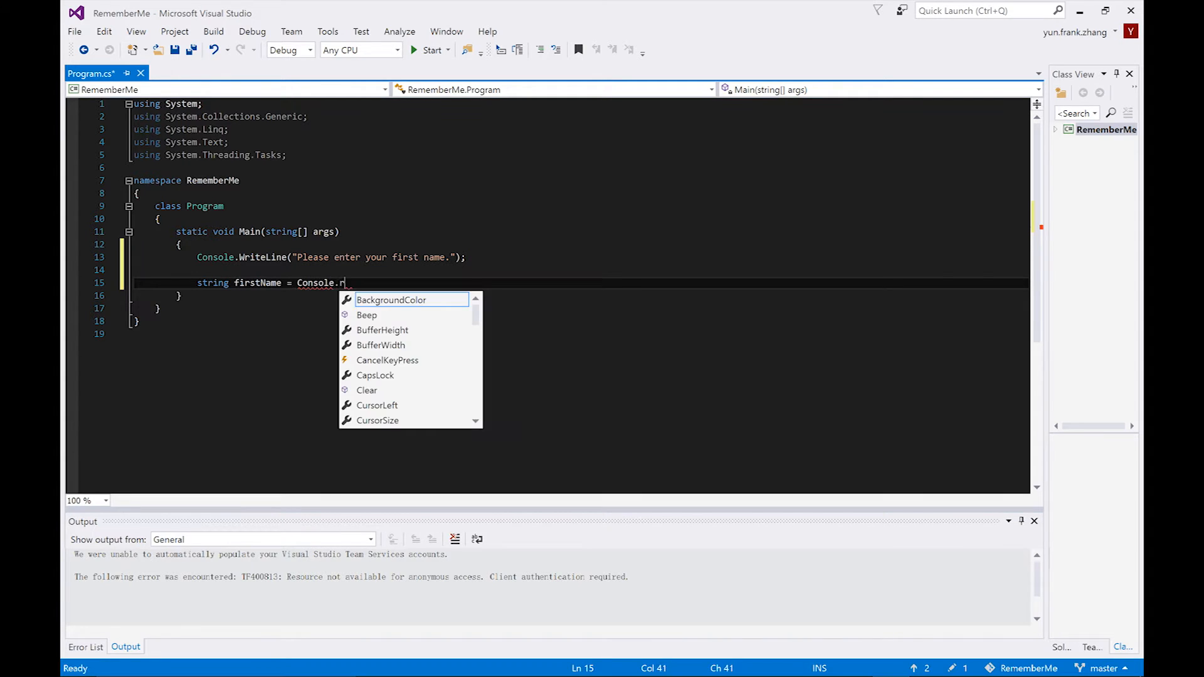
text(eadLine)
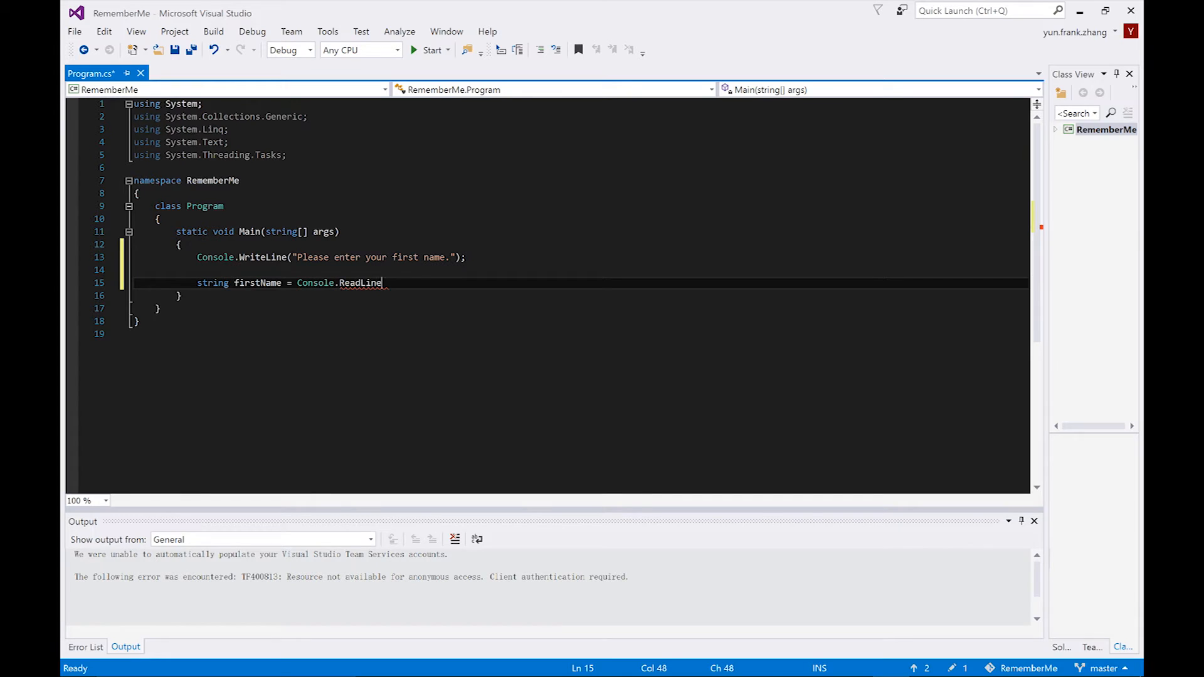
text(();)
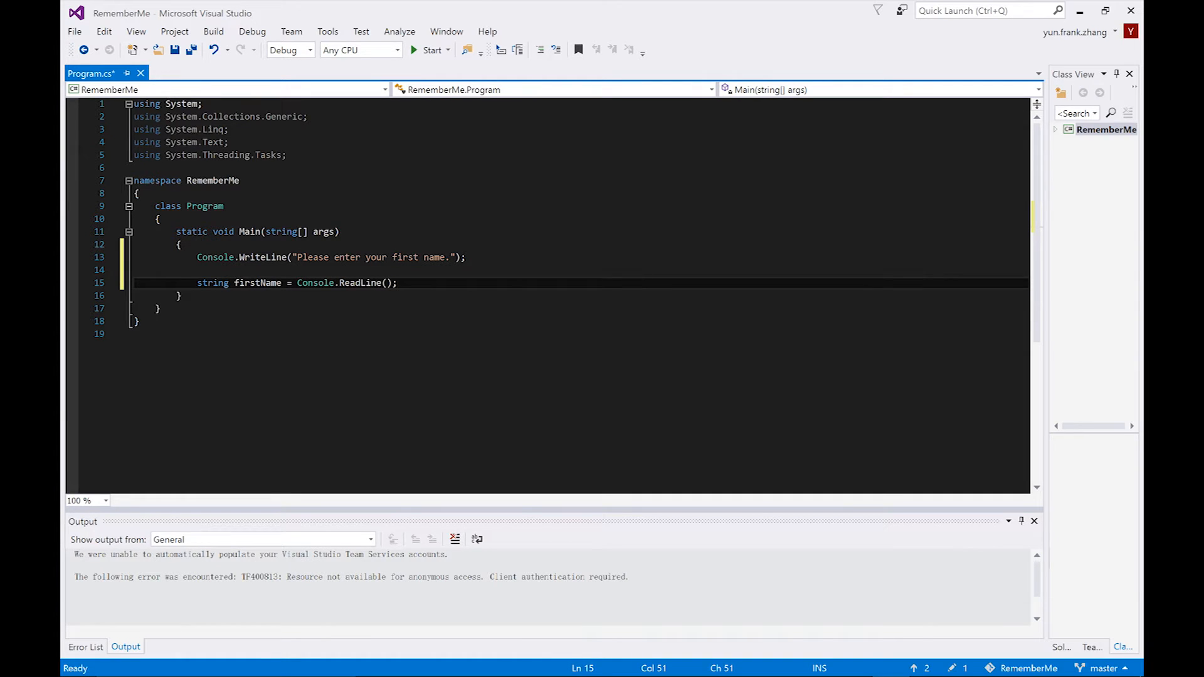
click(397, 283)
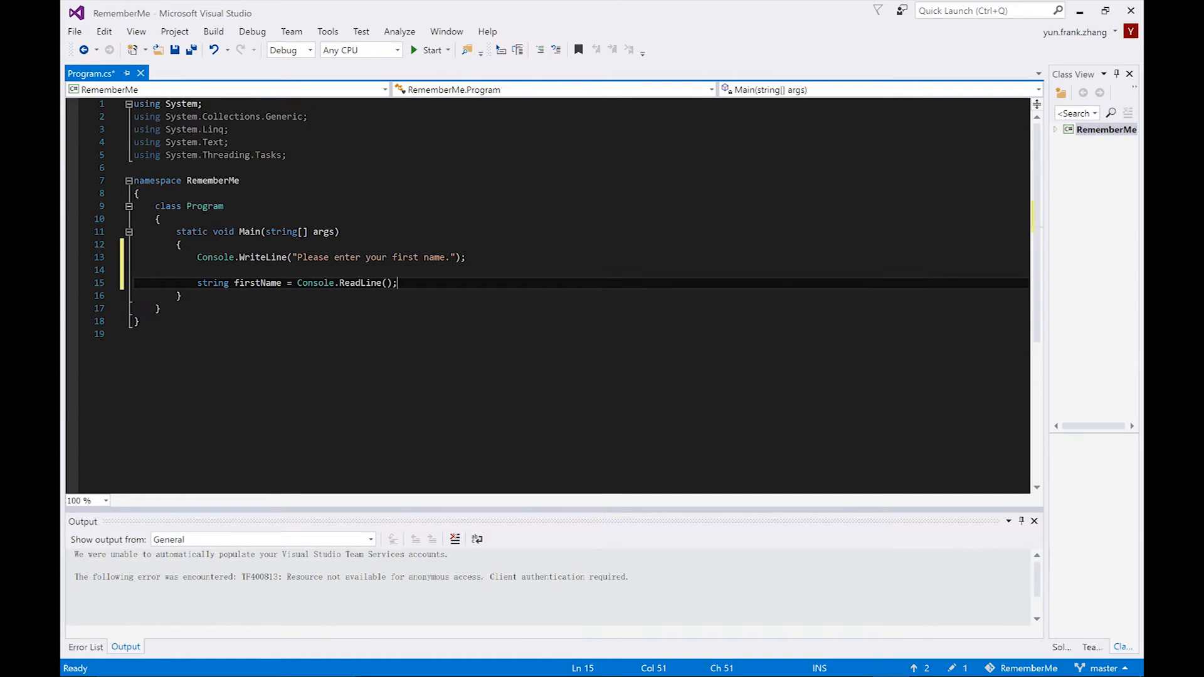
key(enter)
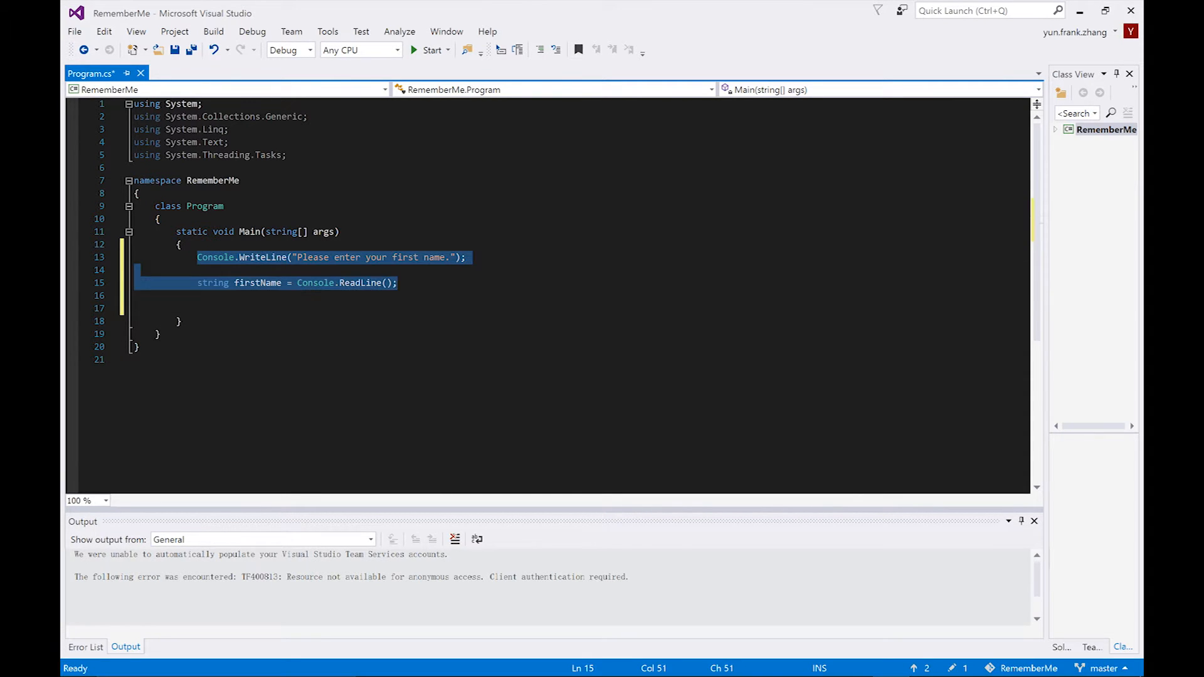
Step: Paste the two lines and change them to a last-name prompt stored in lastName
key(ctrl+v)
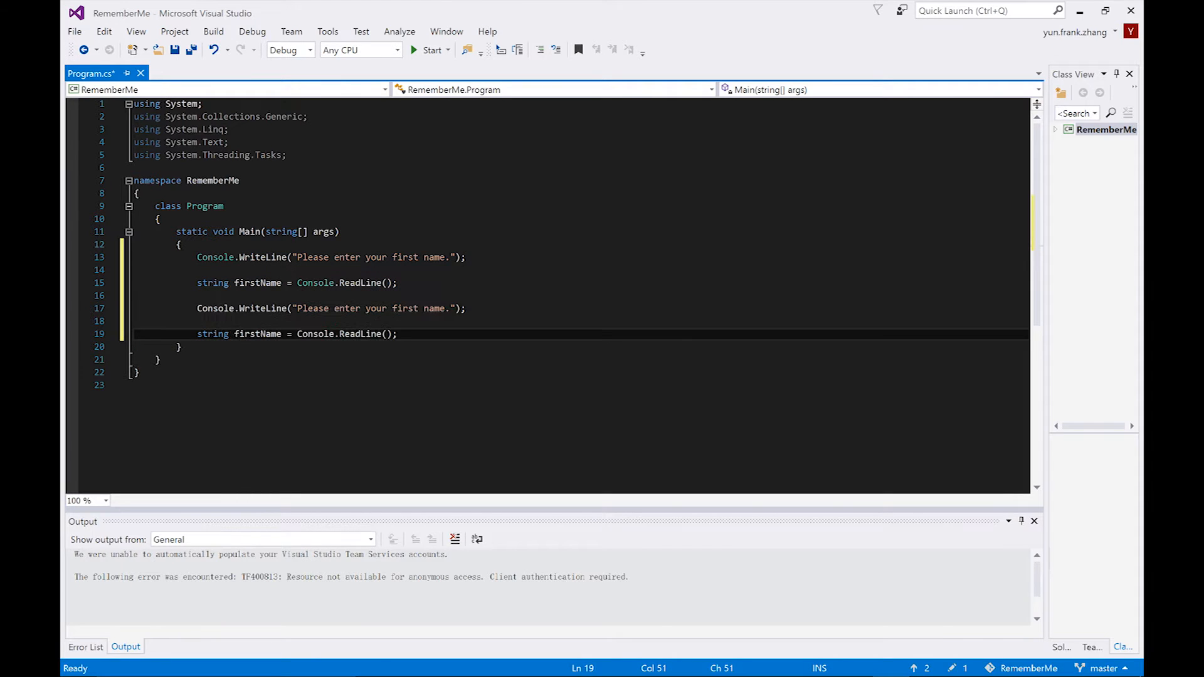
double_click(404, 308)
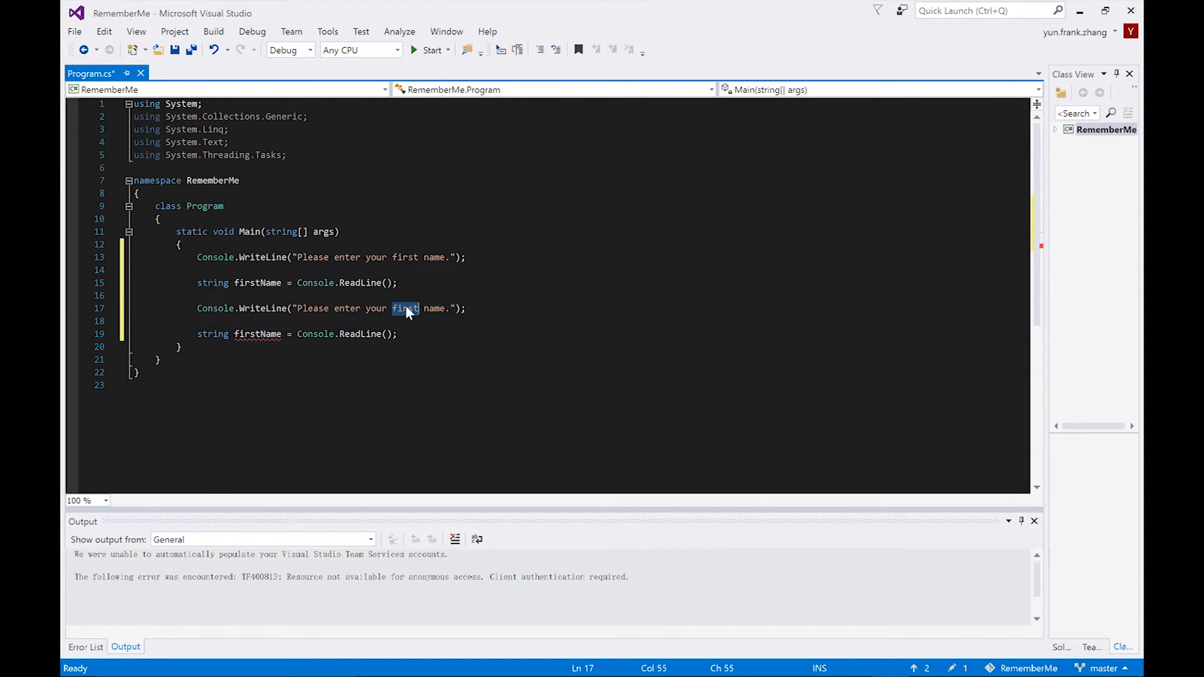
text(last)
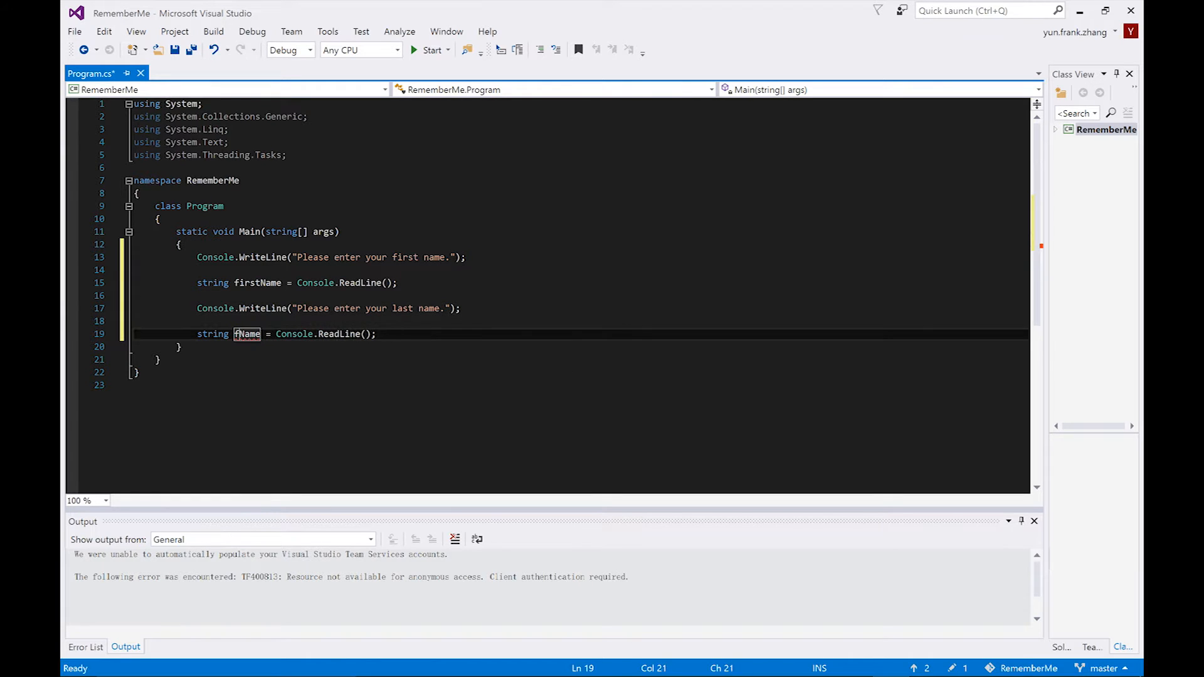
text(lastName)
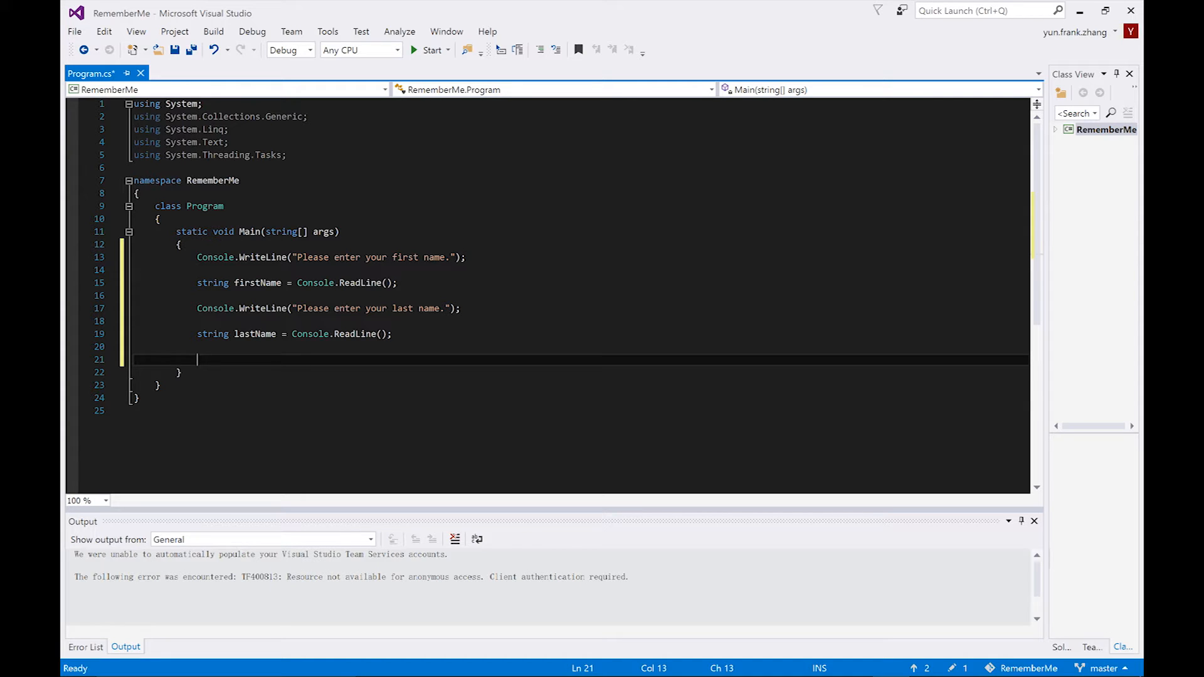
Step: Add Console.WriteLine("please enter your date of birth in the format of YYYY-MM-DD.");
text(c)
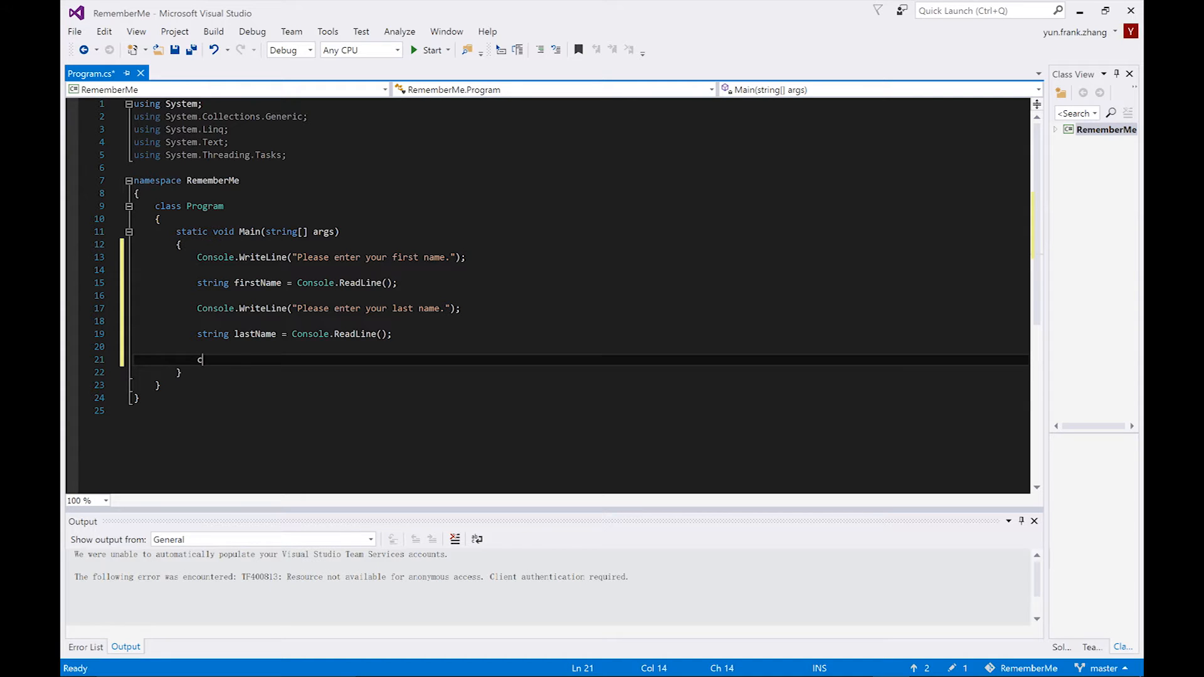
text(onsole.write)
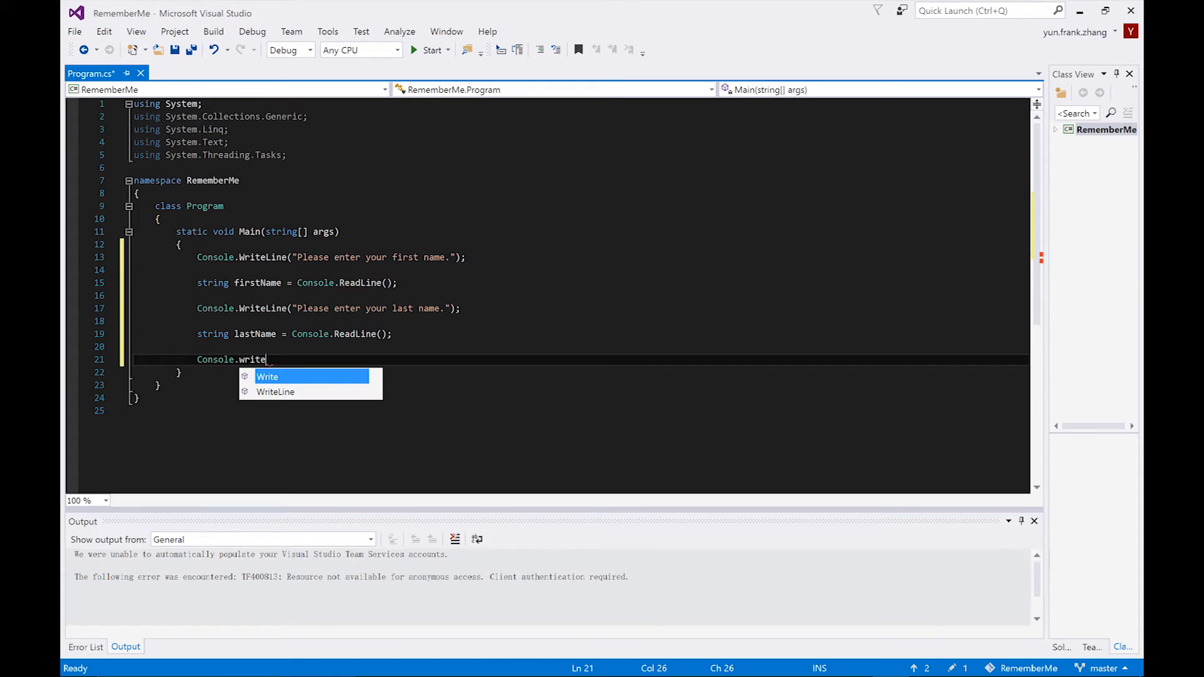
text(Line("p)
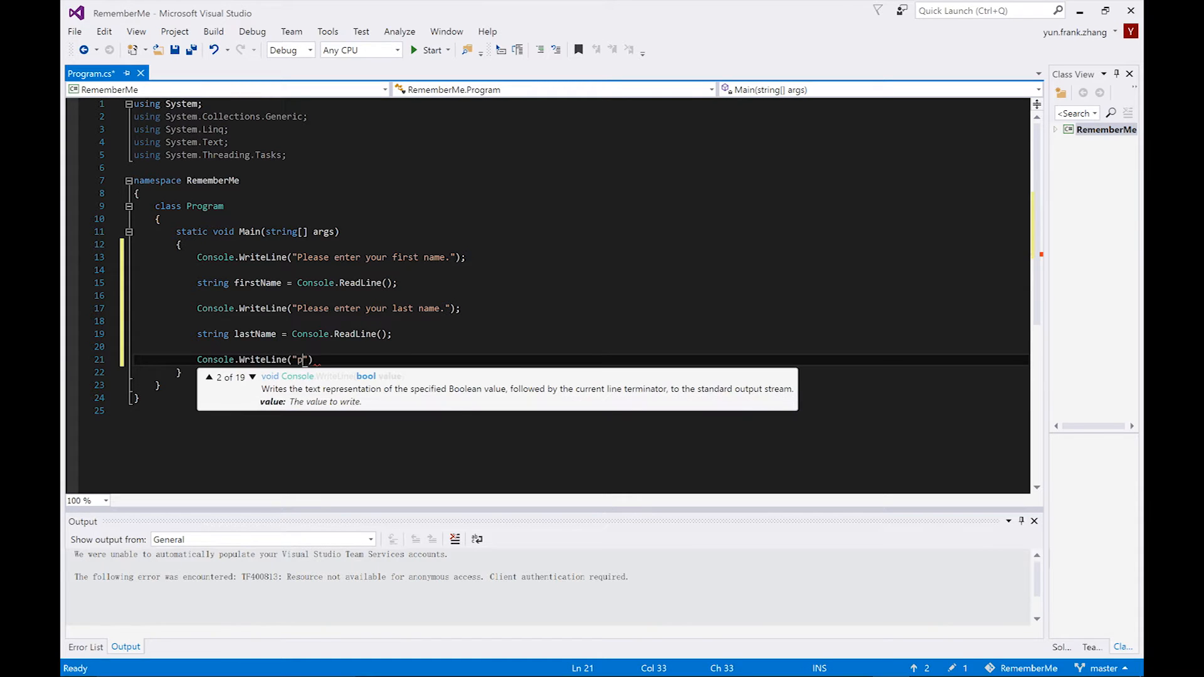
text(lease enter your date of birth in the format of YYYY0)
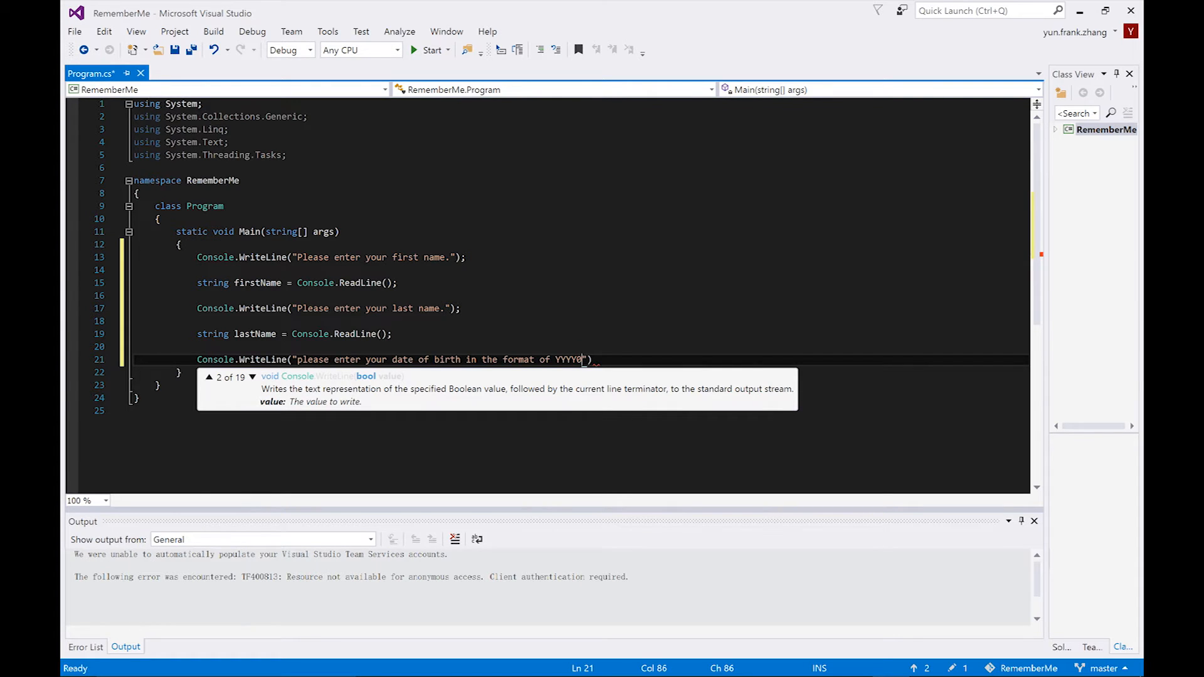
text(-MM-DD.)
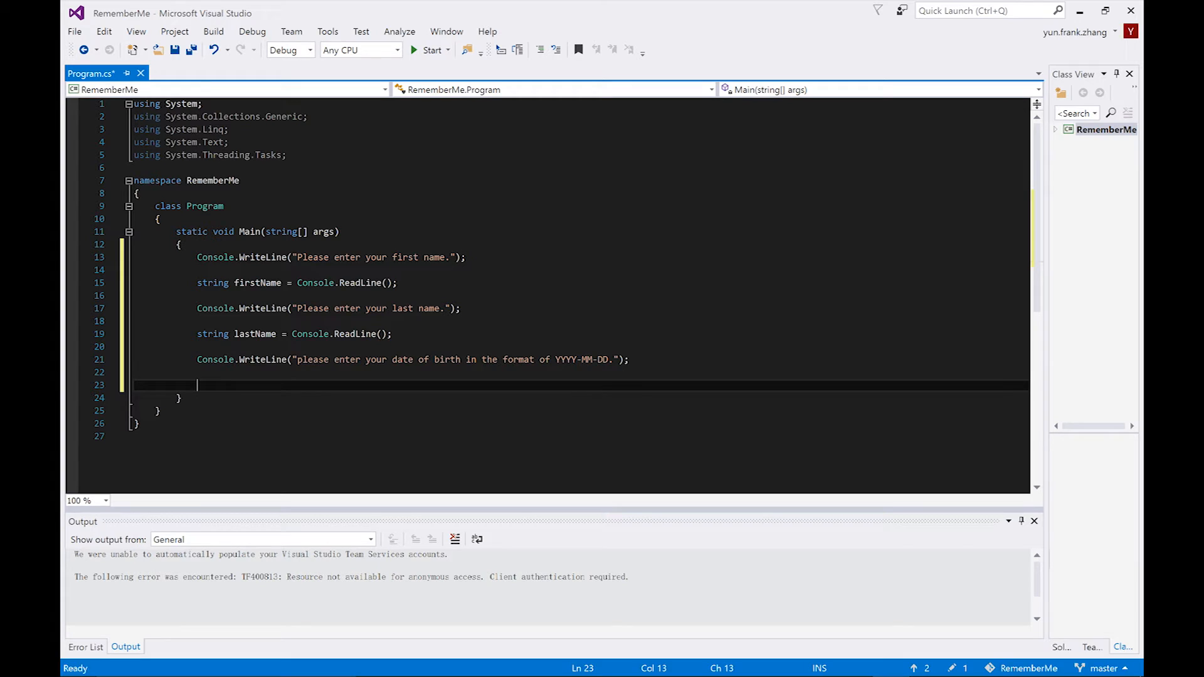
Step: Add DateTime DOB = Convert.ToDateTime(Console.ReadLine()); below the date prompt
text(DateTime DOB =)
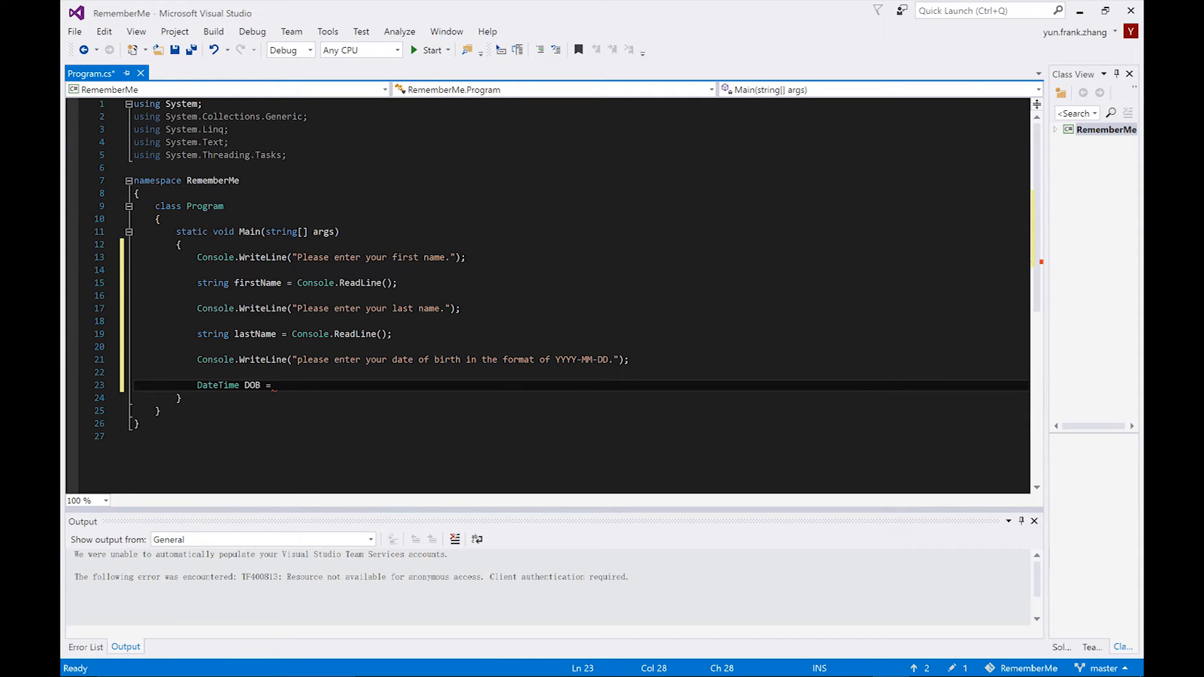
text(c)
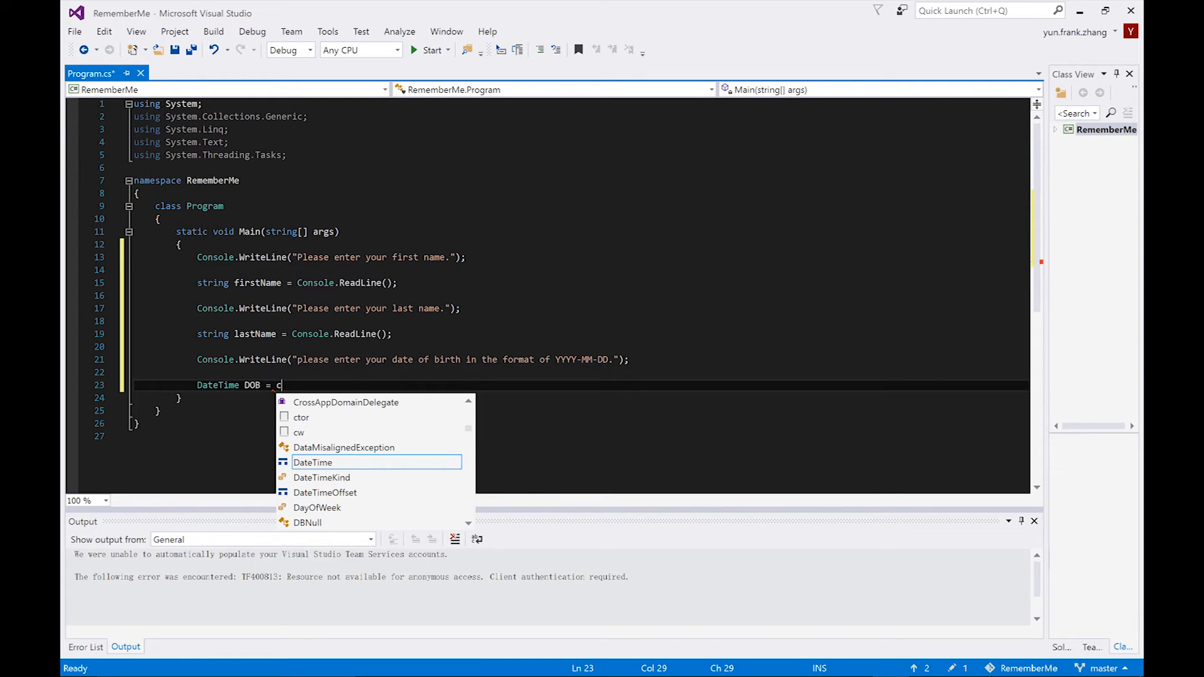
text(onvert.ToDateTime)
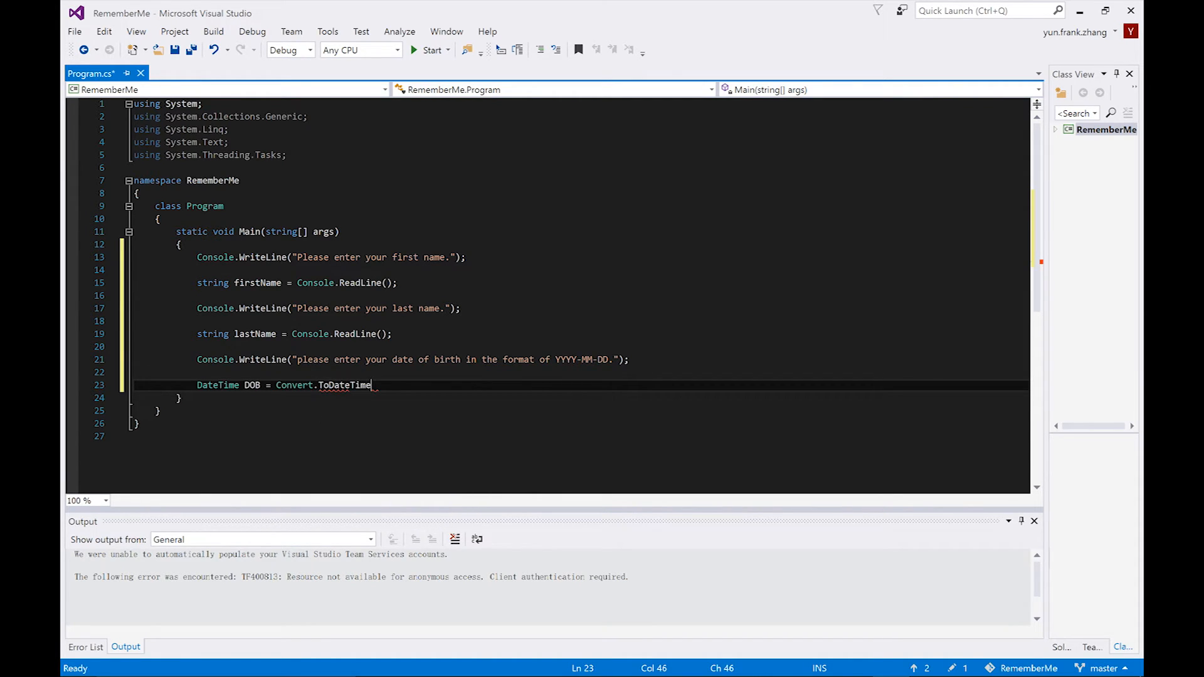
text(()
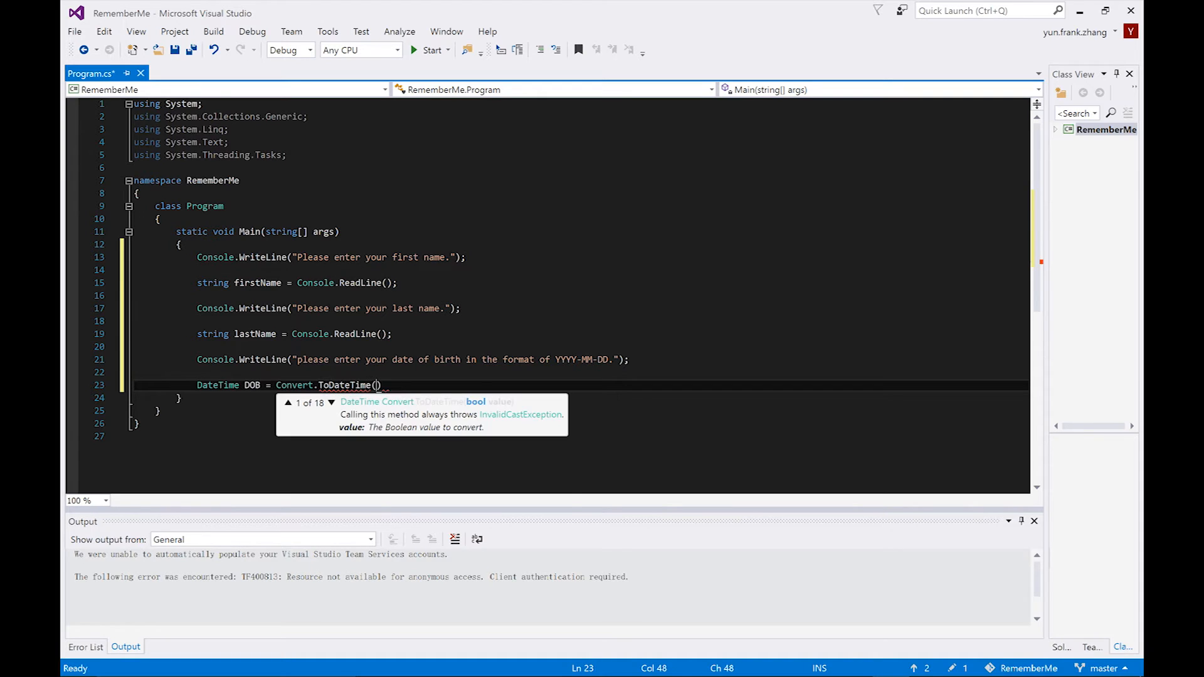
text(console.ReadLine()
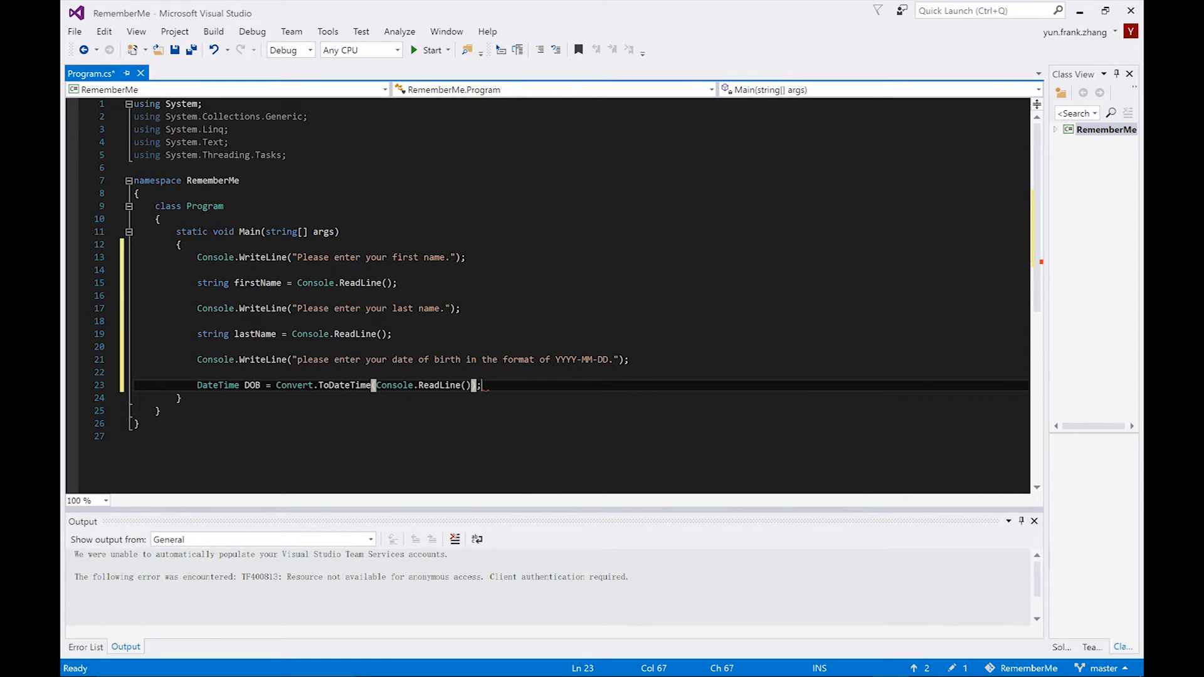
key(enter)
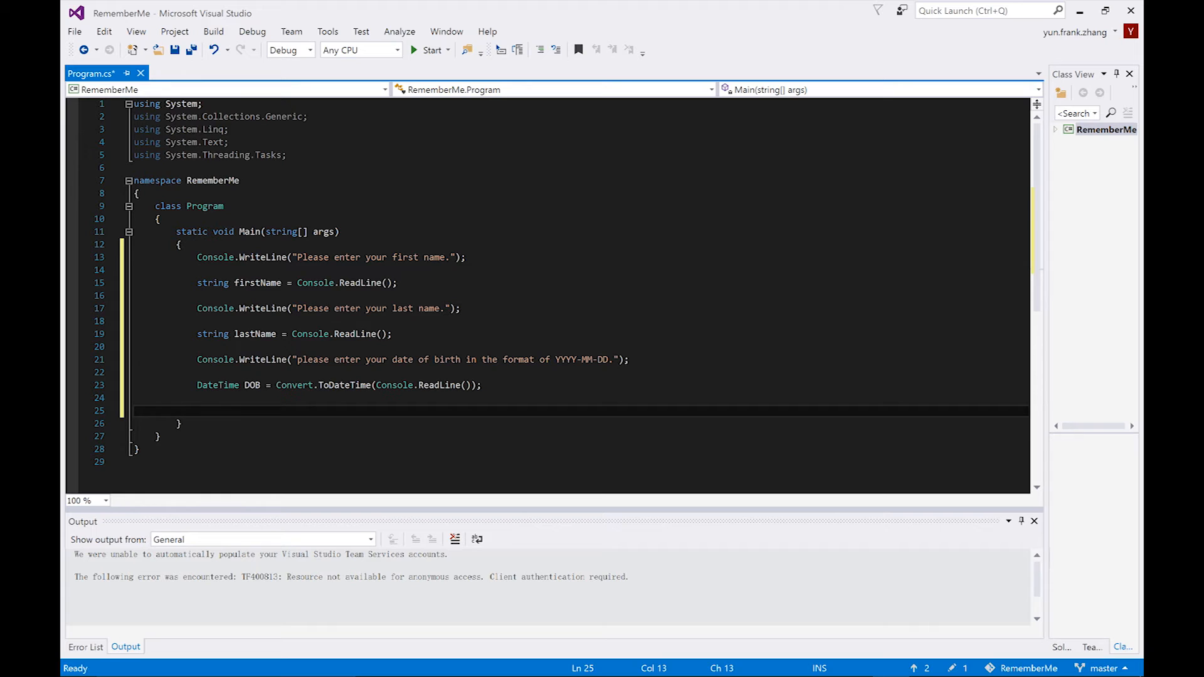
Step: Start a Console.WriteLine greeting, drafting "hi your name is" + firstName concatenation
text(Console.wr)
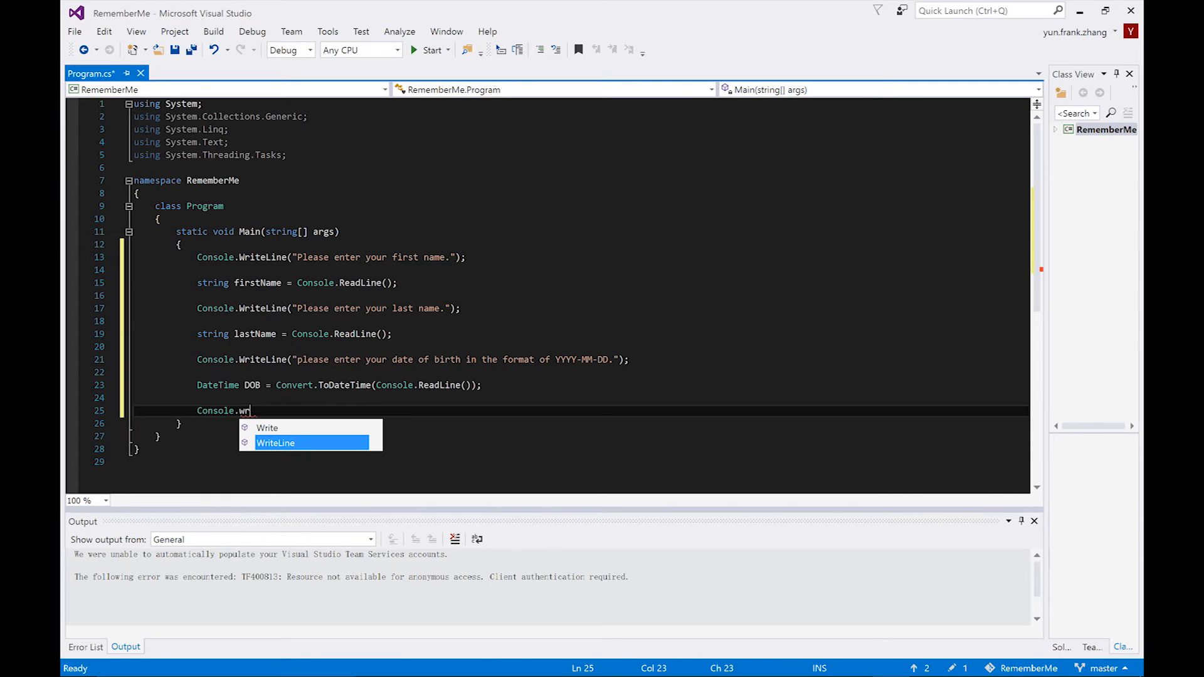
text(iteLine)
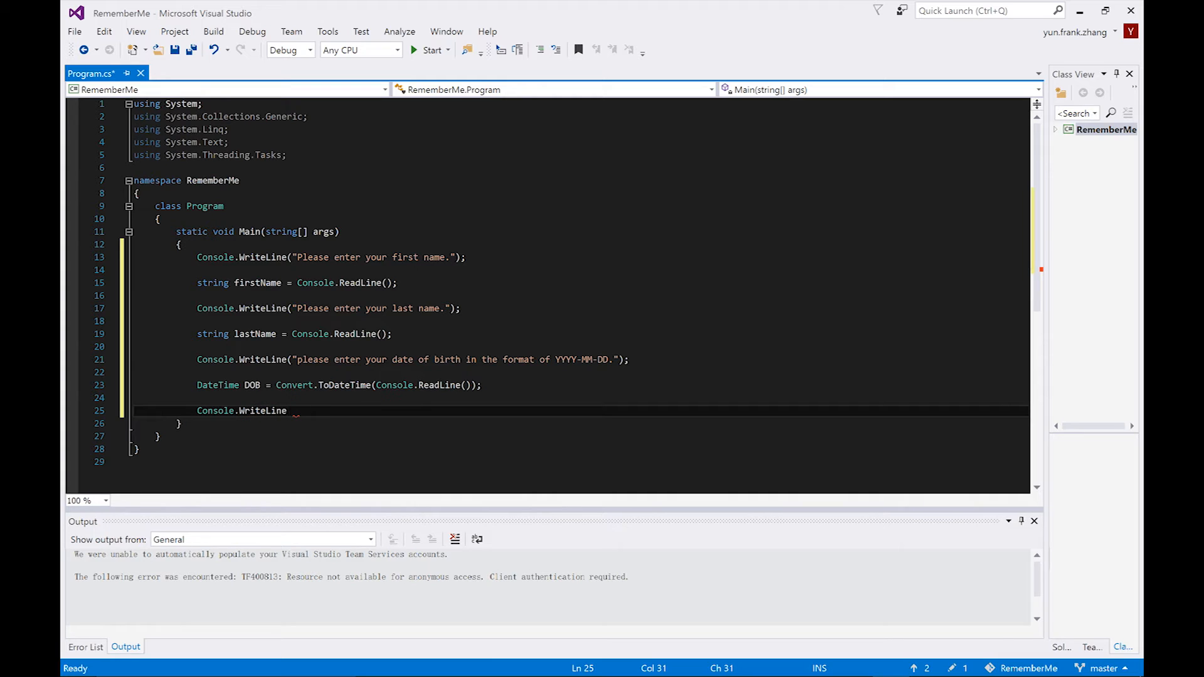
text(()
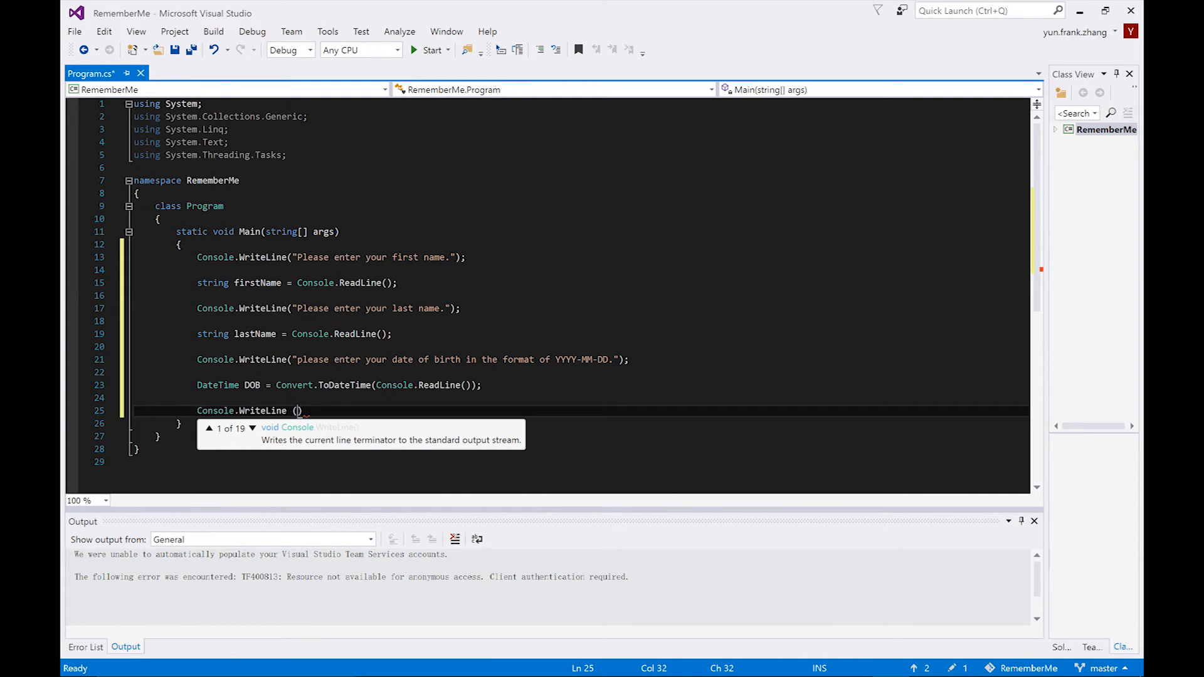
text("hi your name ")
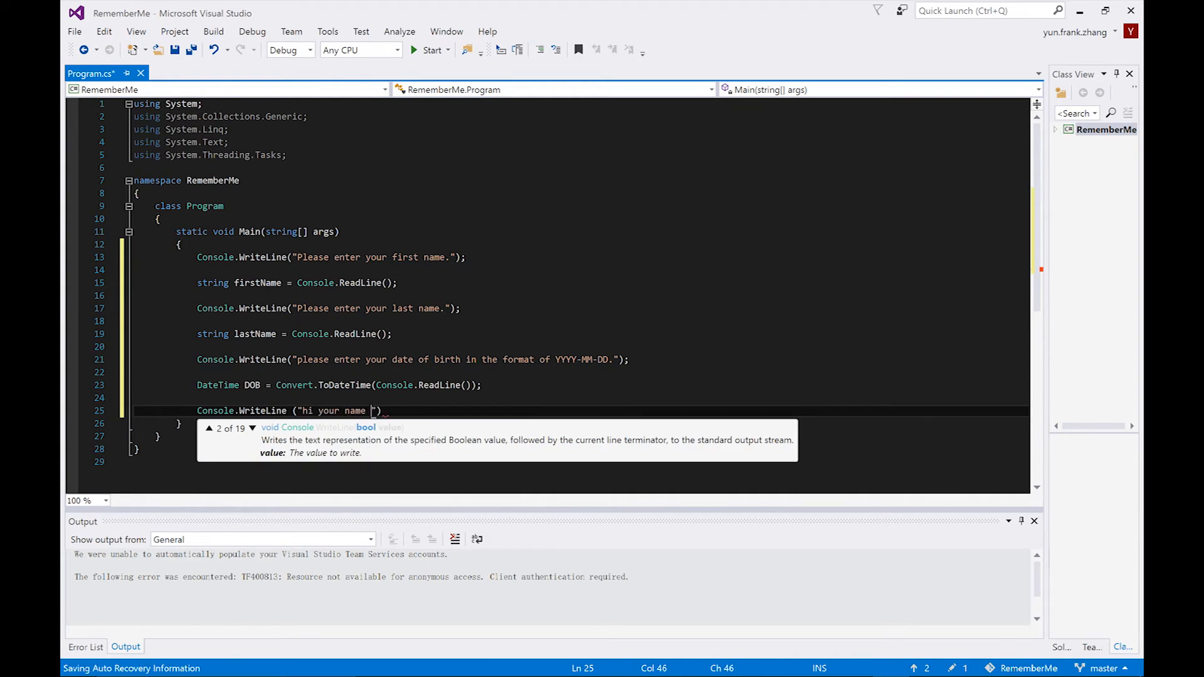
text(is)
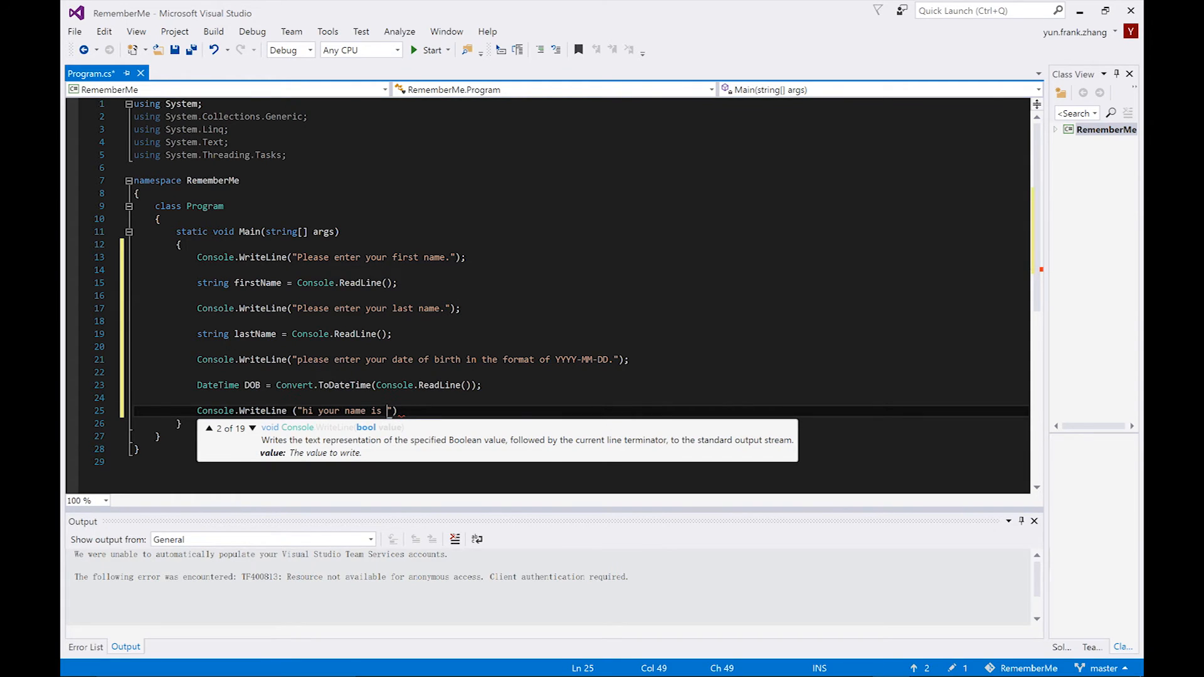
text(+ firstnam)
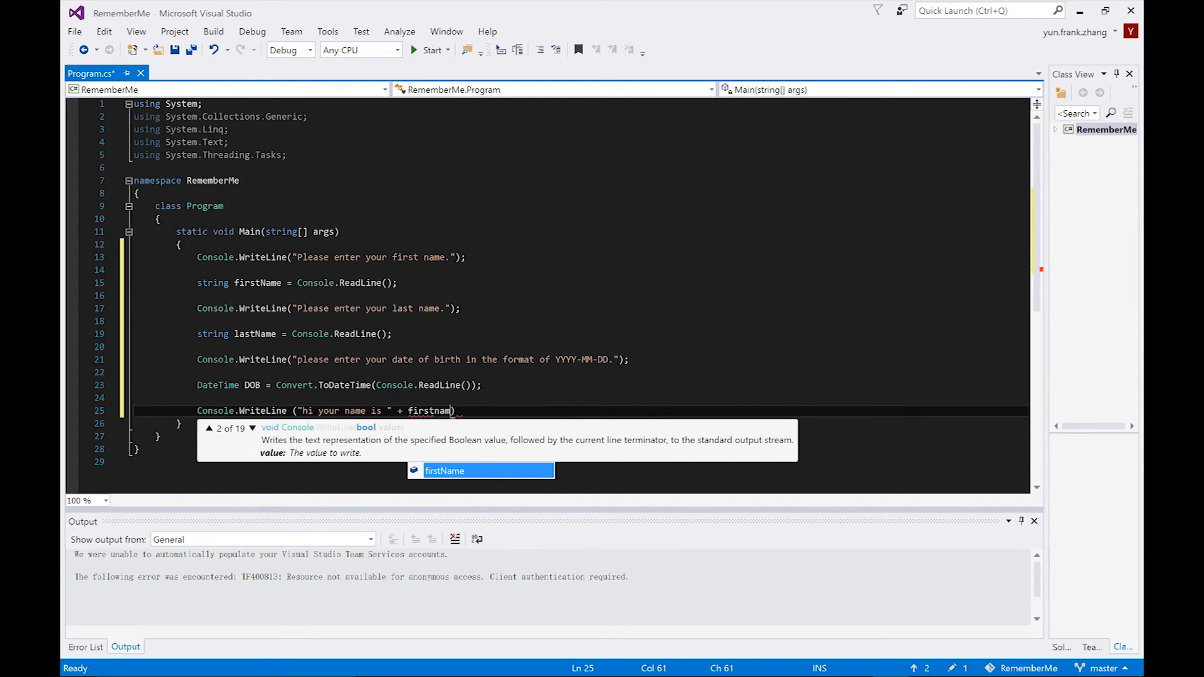
text(+)
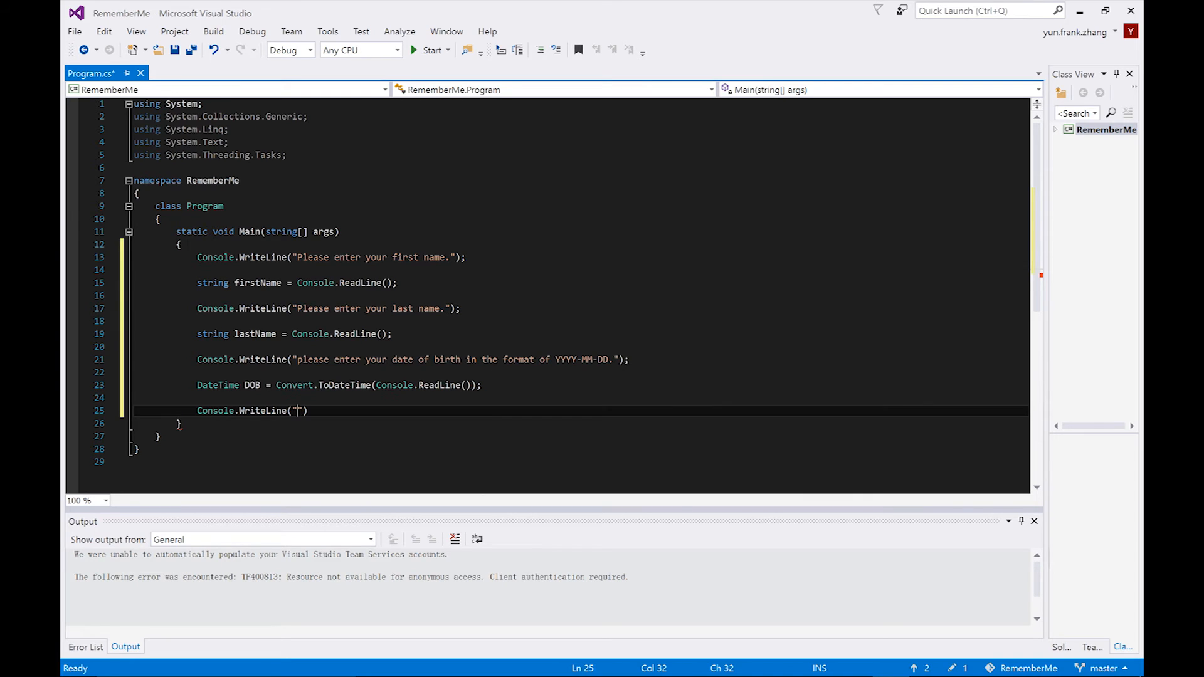
Step: Write the format string "Hi your name is {0} {1}, you were born on {2}"
text(Hi your name is {0)
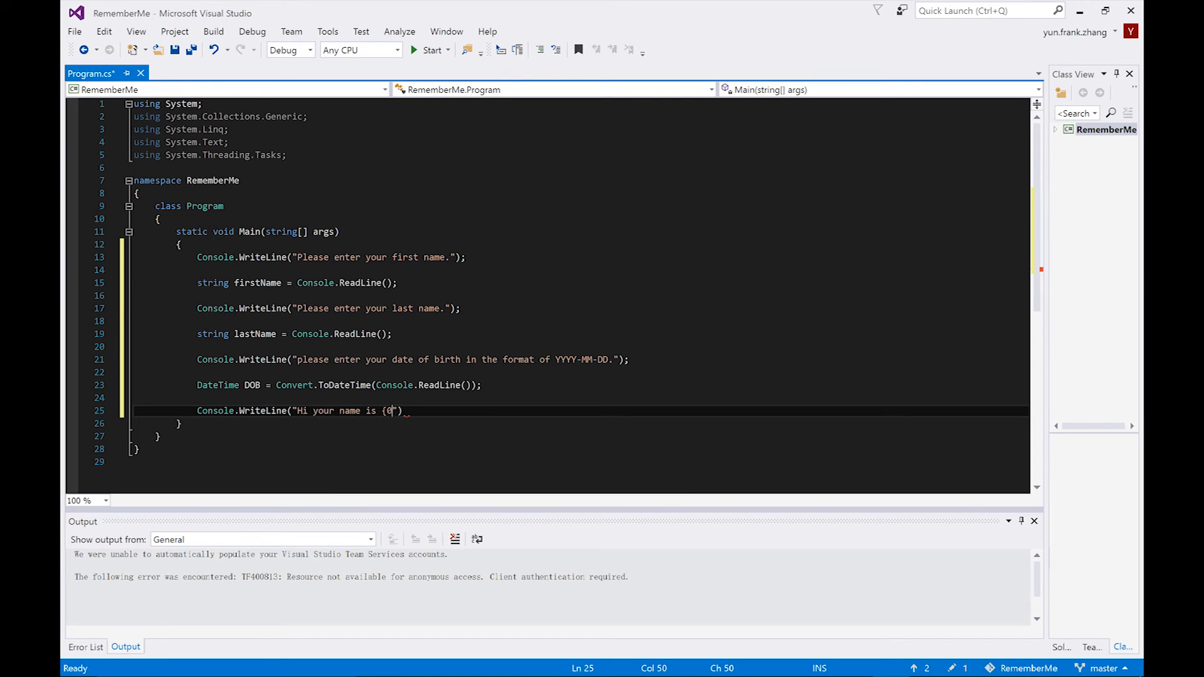
text({1})
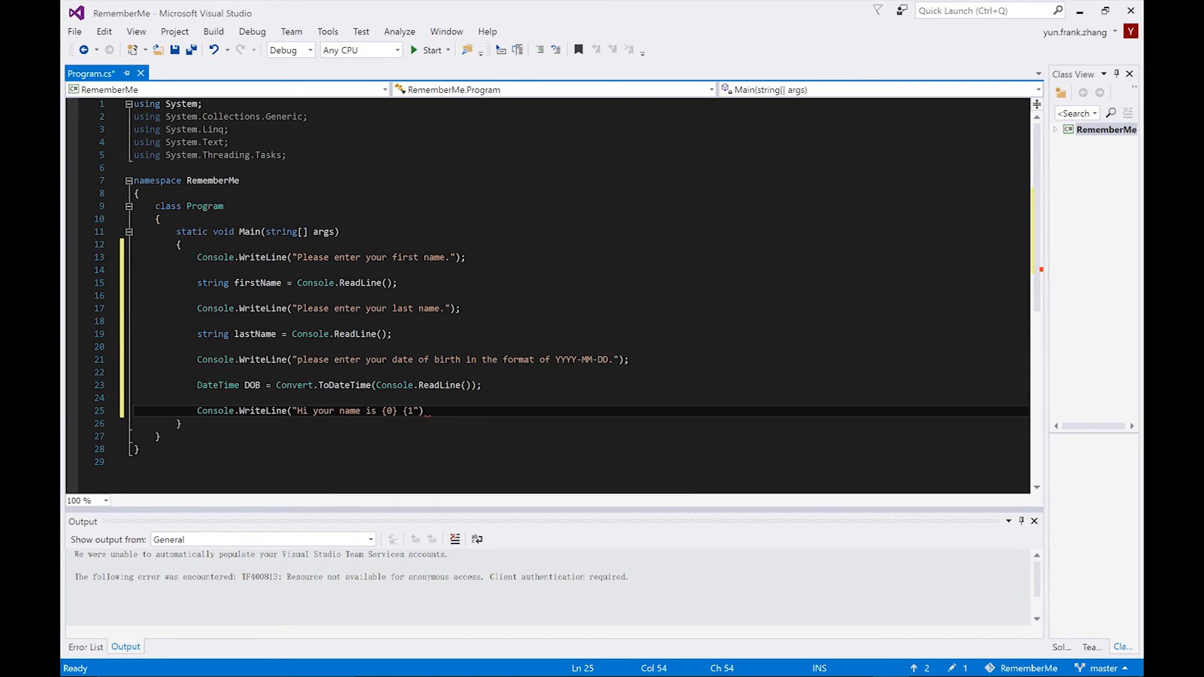
text(, you were)
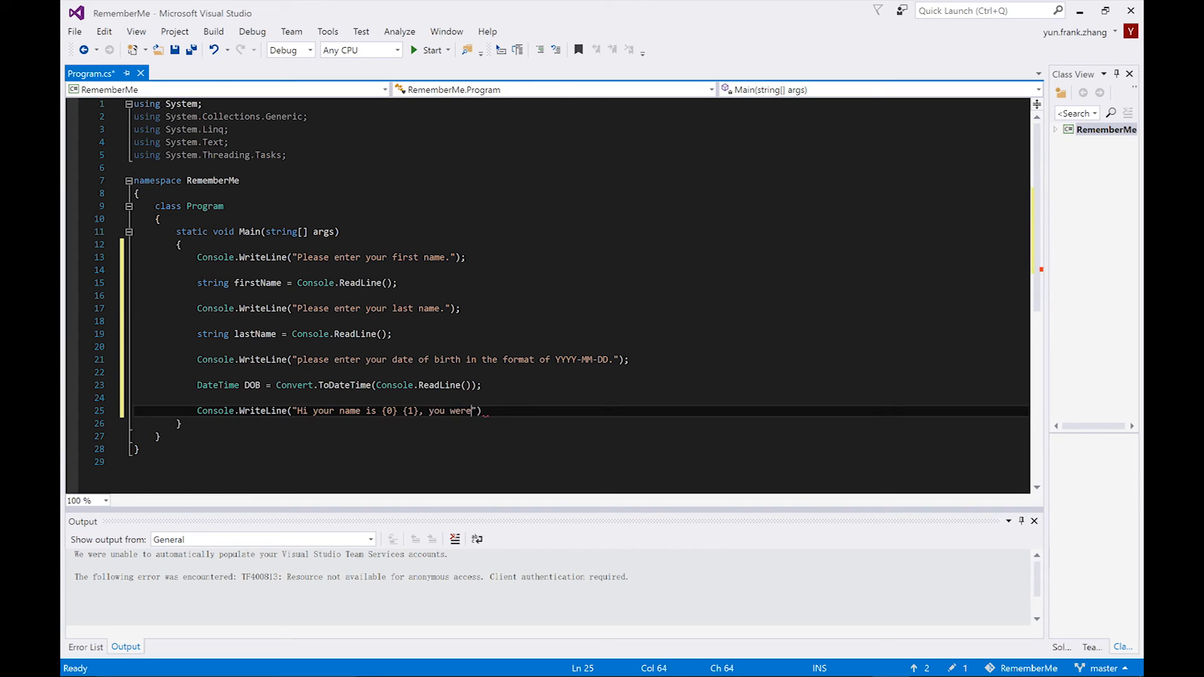
text(born on {2})
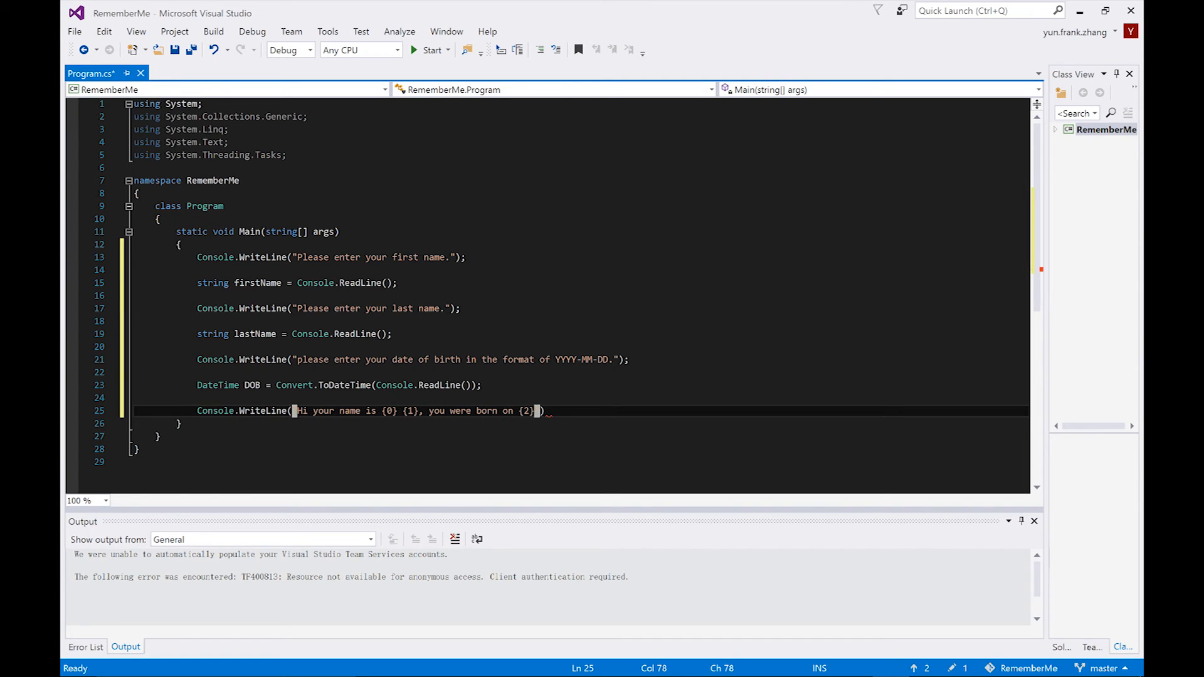
text(,)
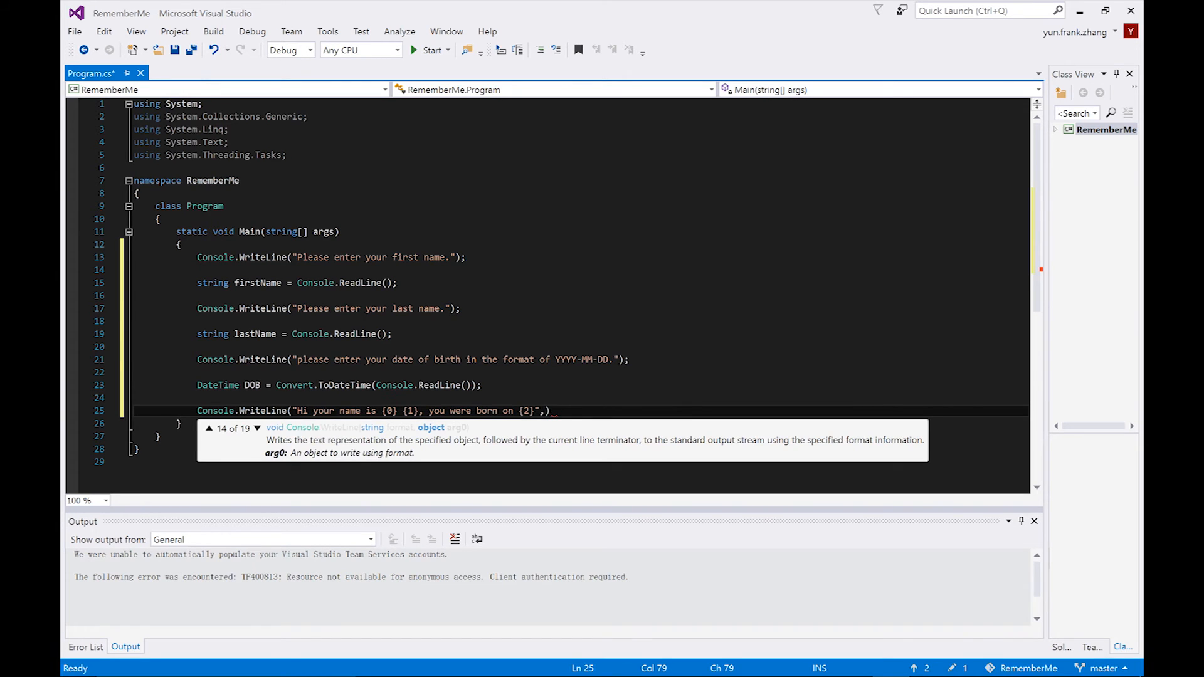
Step: Supply firstName, lastName and DOB.ToShortDateString() as the format arguments
text(f)
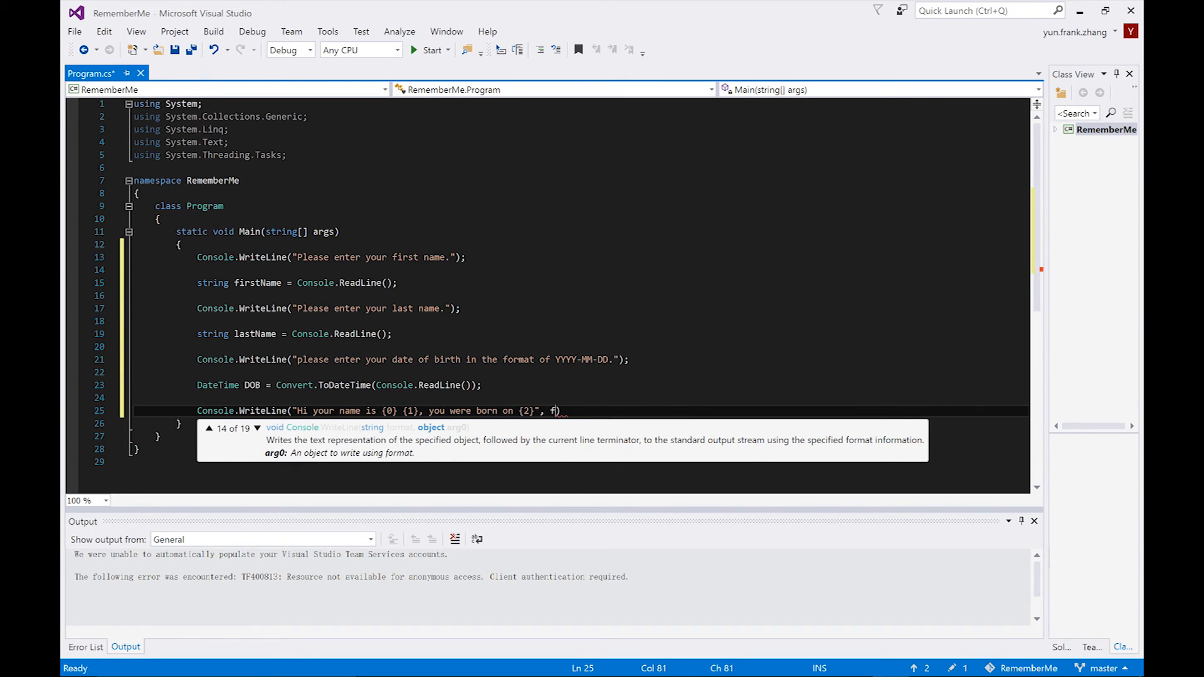
text(irstName,last)
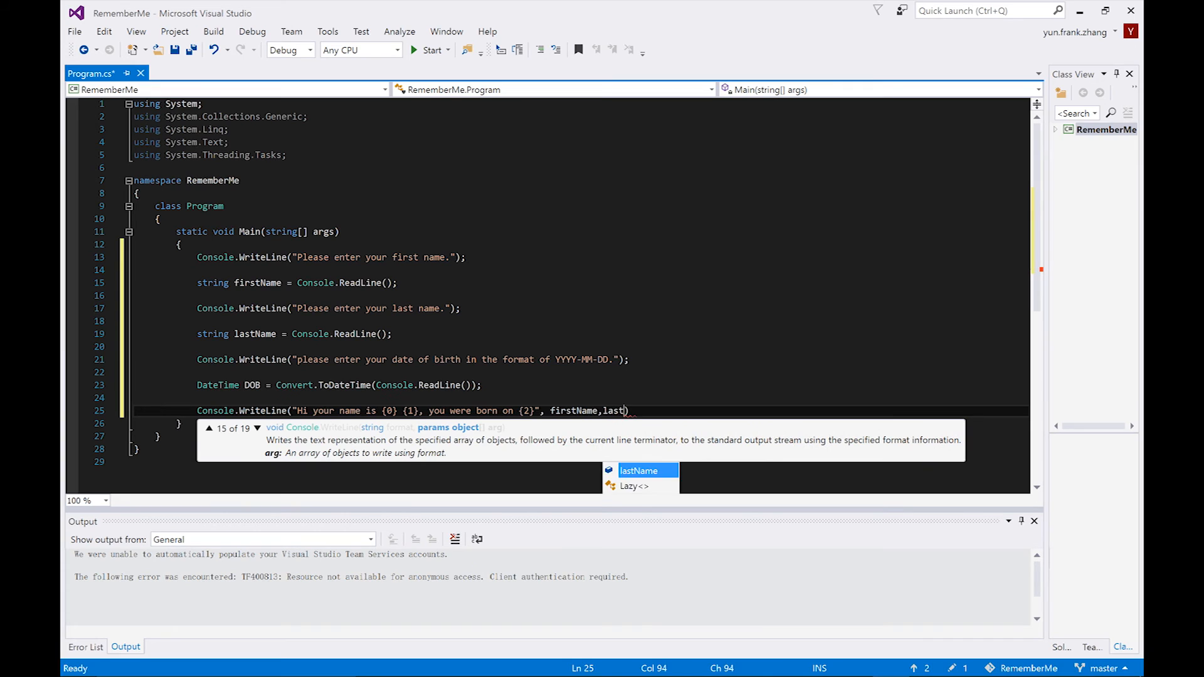
text(,DOB)
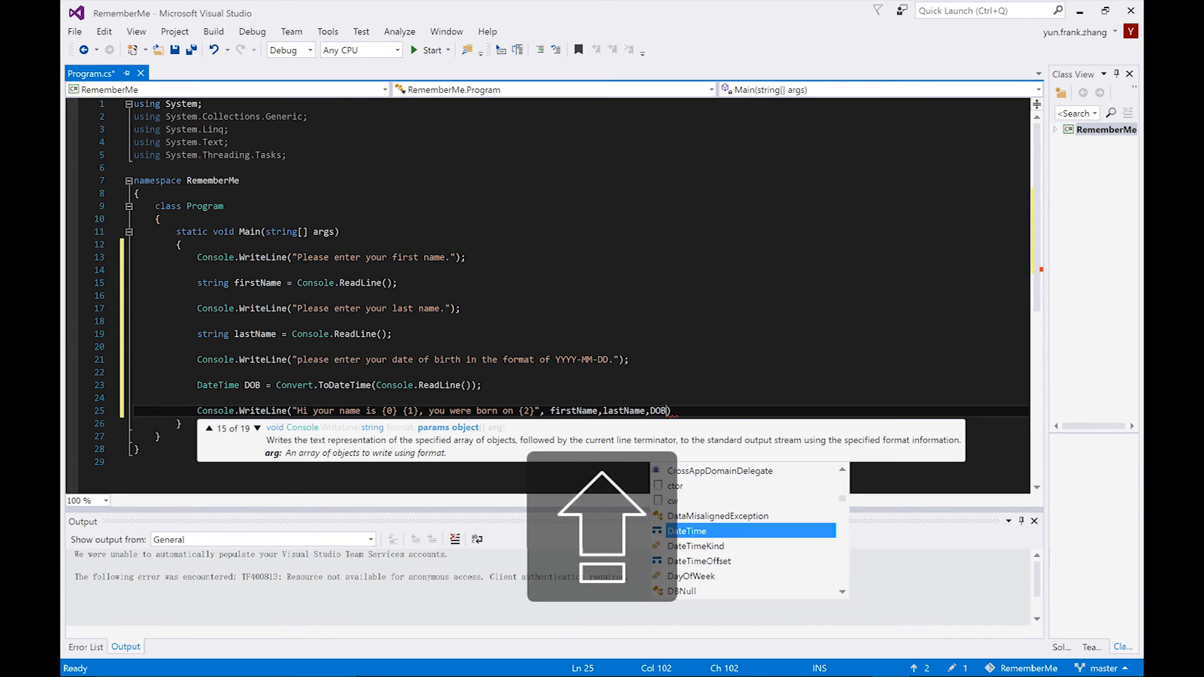
text(.)
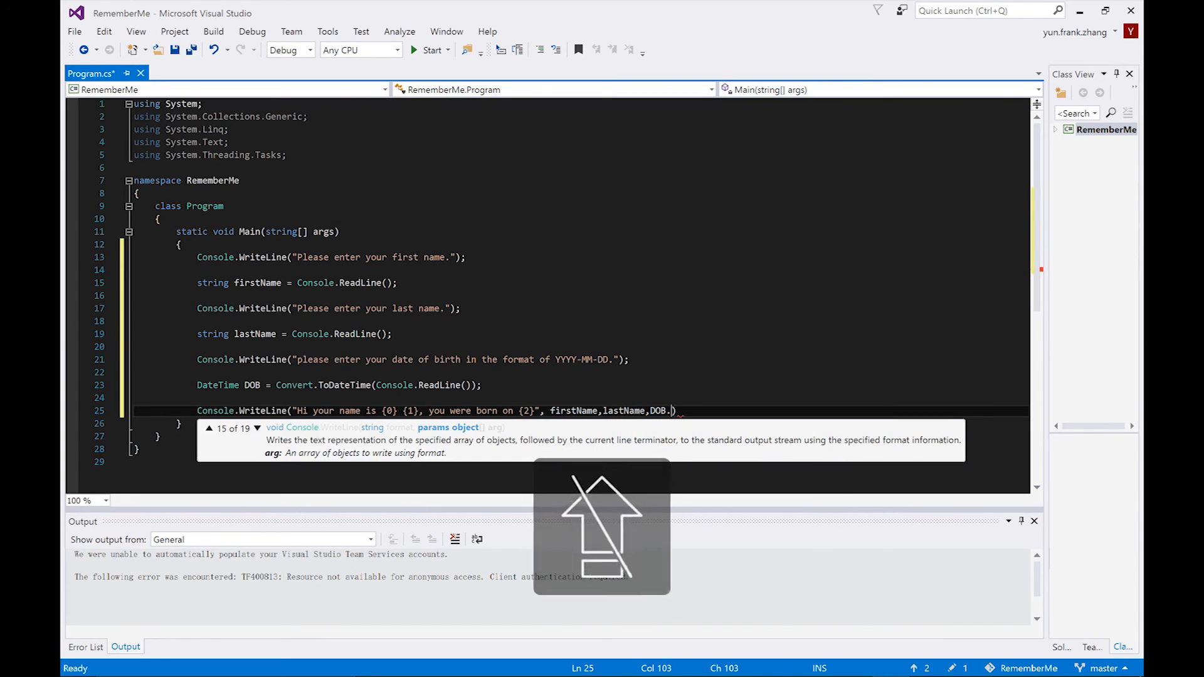
text(.)
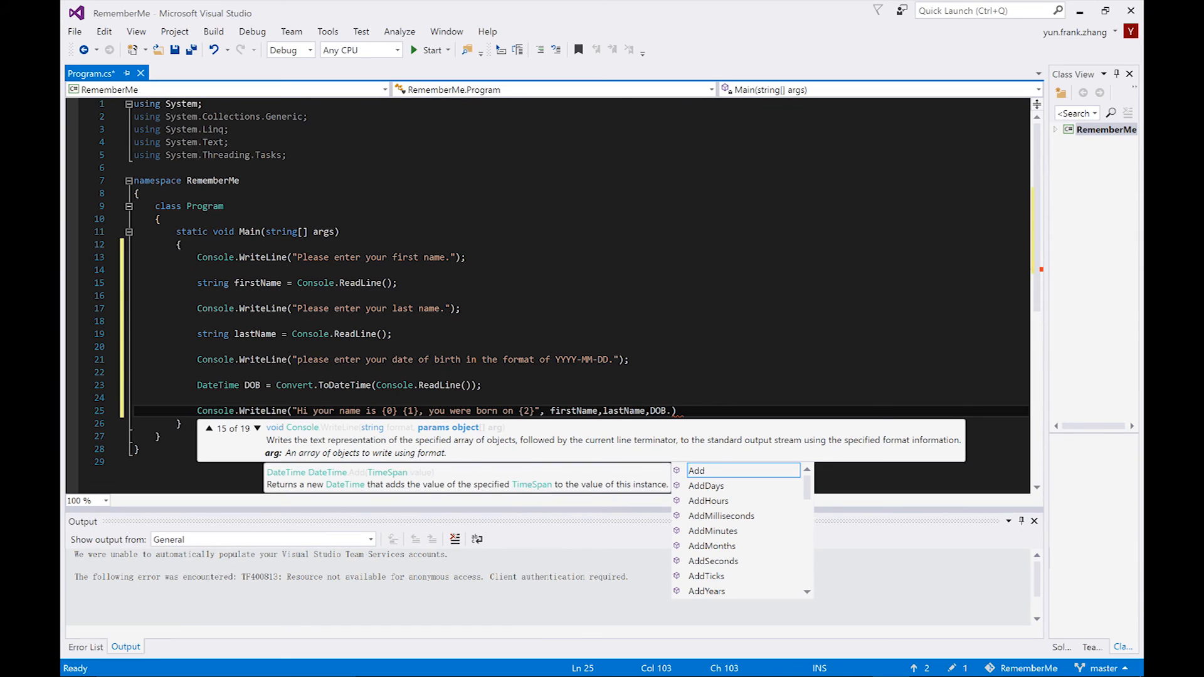
scroll(down, 3)
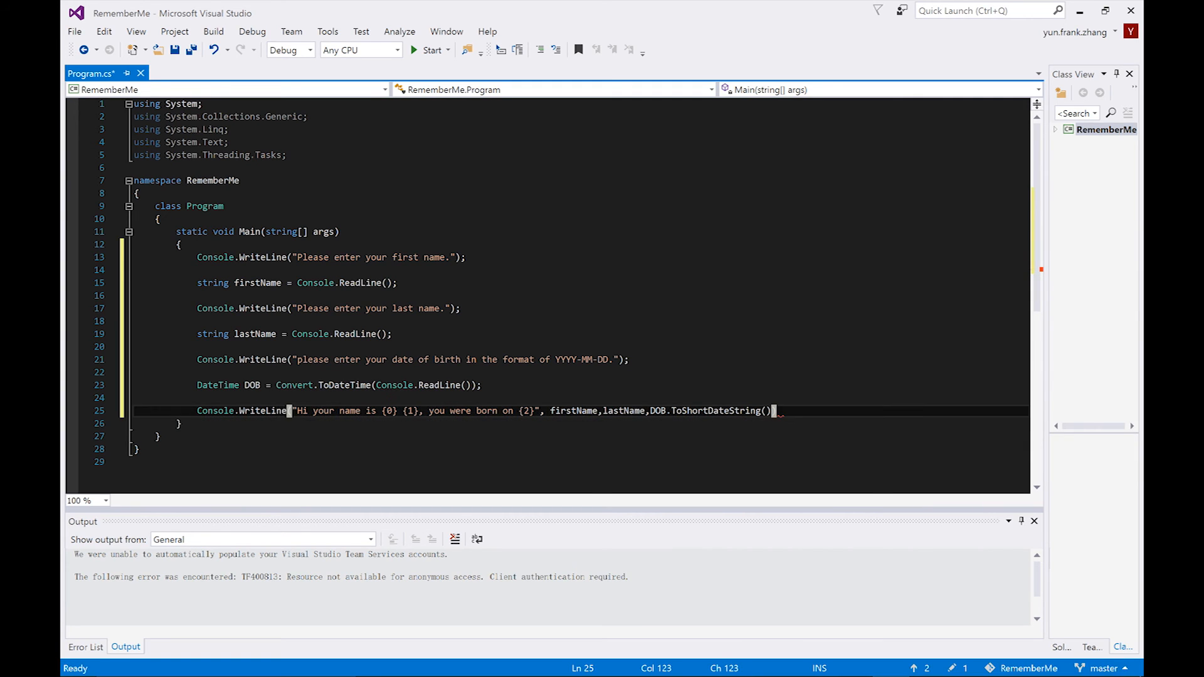
Step: Add Console.ReadLine(); after the greeting so the console waits for input
text(c)
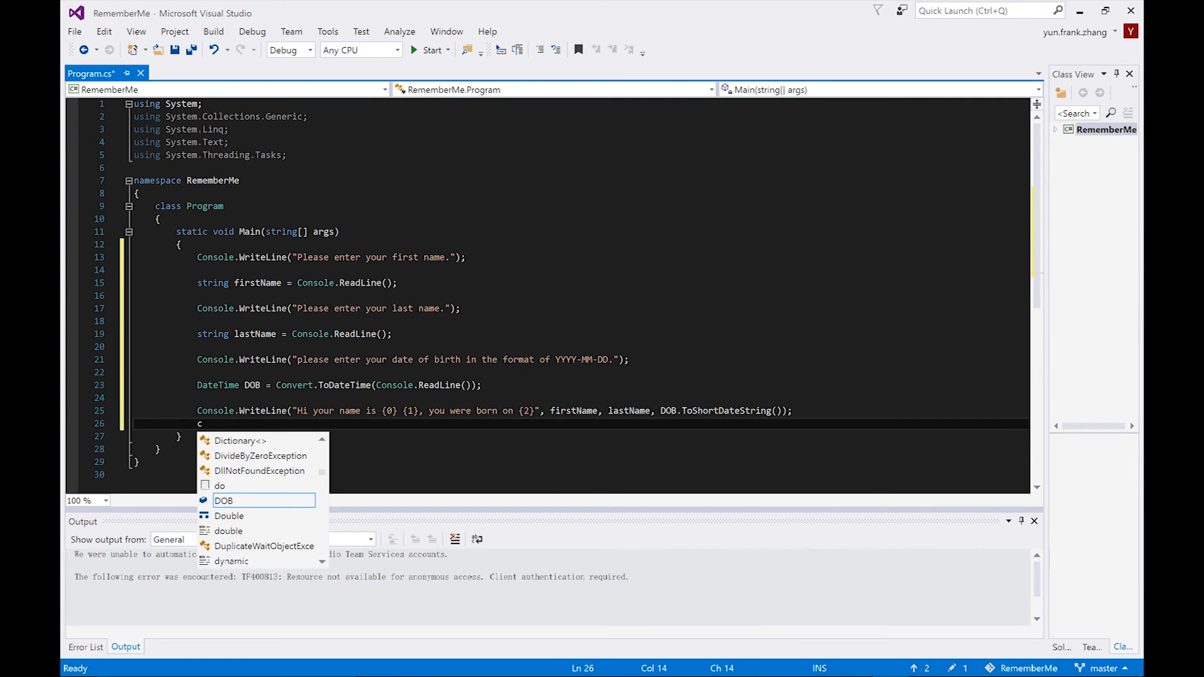
text(onsole.readli)
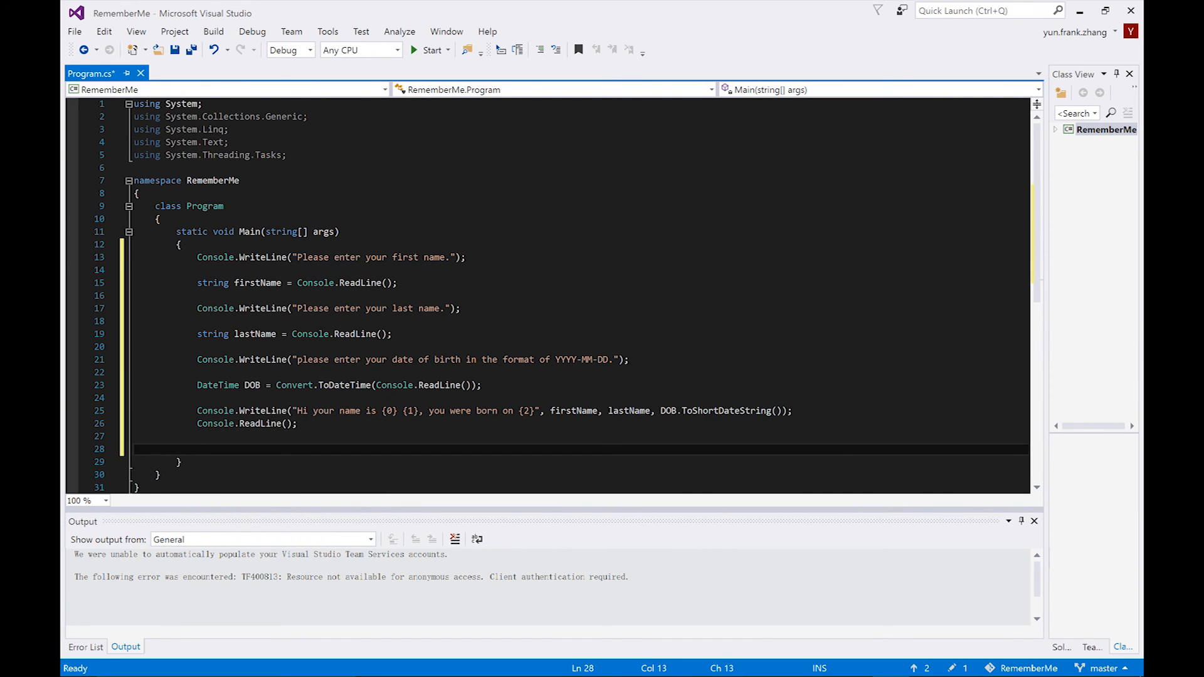
click(198, 449)
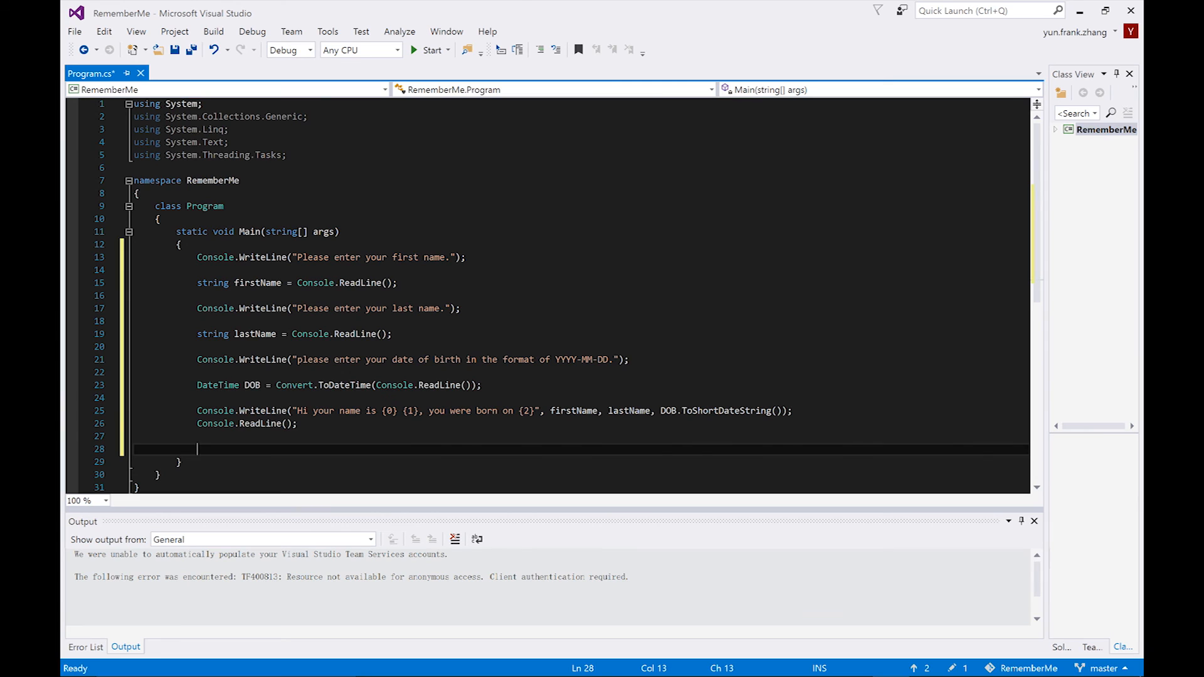
Step: Run the program and enter Sherlock, Holmes and the partial date 1854-01-
click(430, 50)
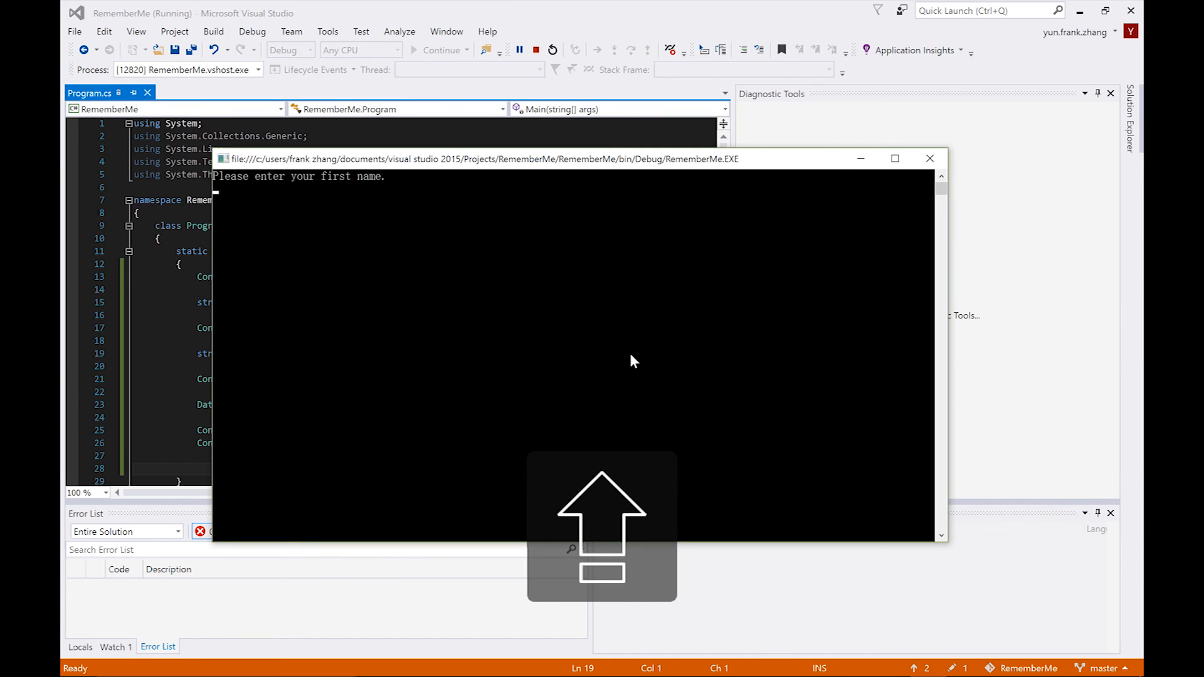
text(Sherlock)
text(Holmes)
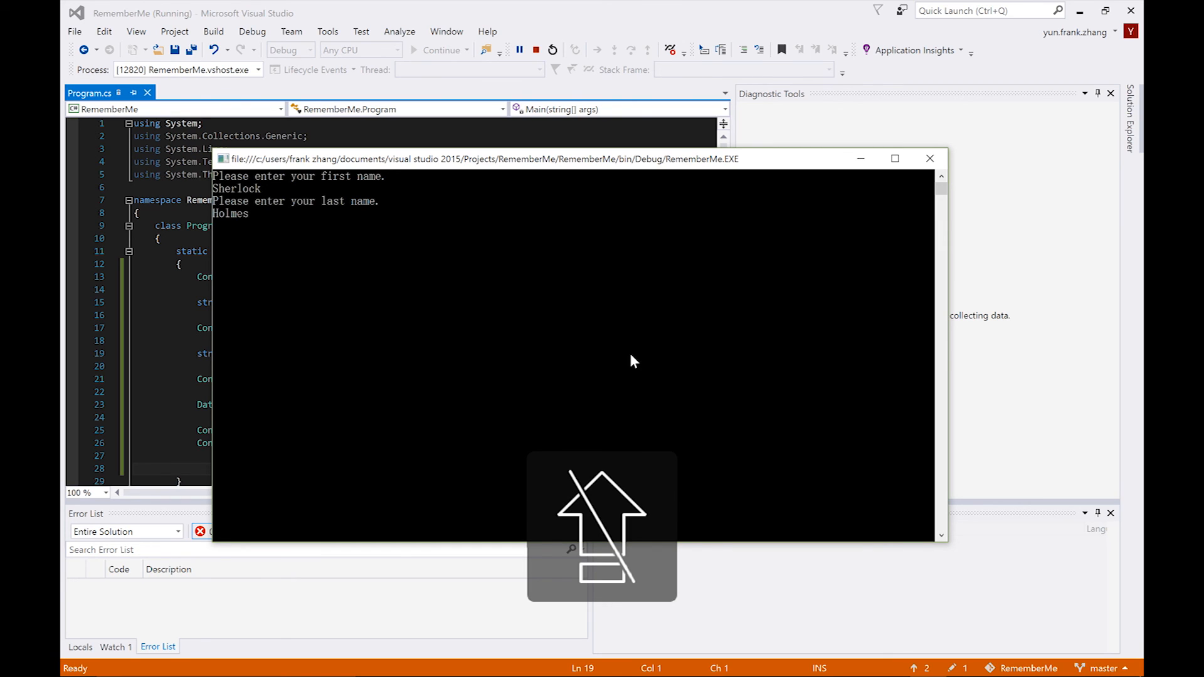
key(enter)
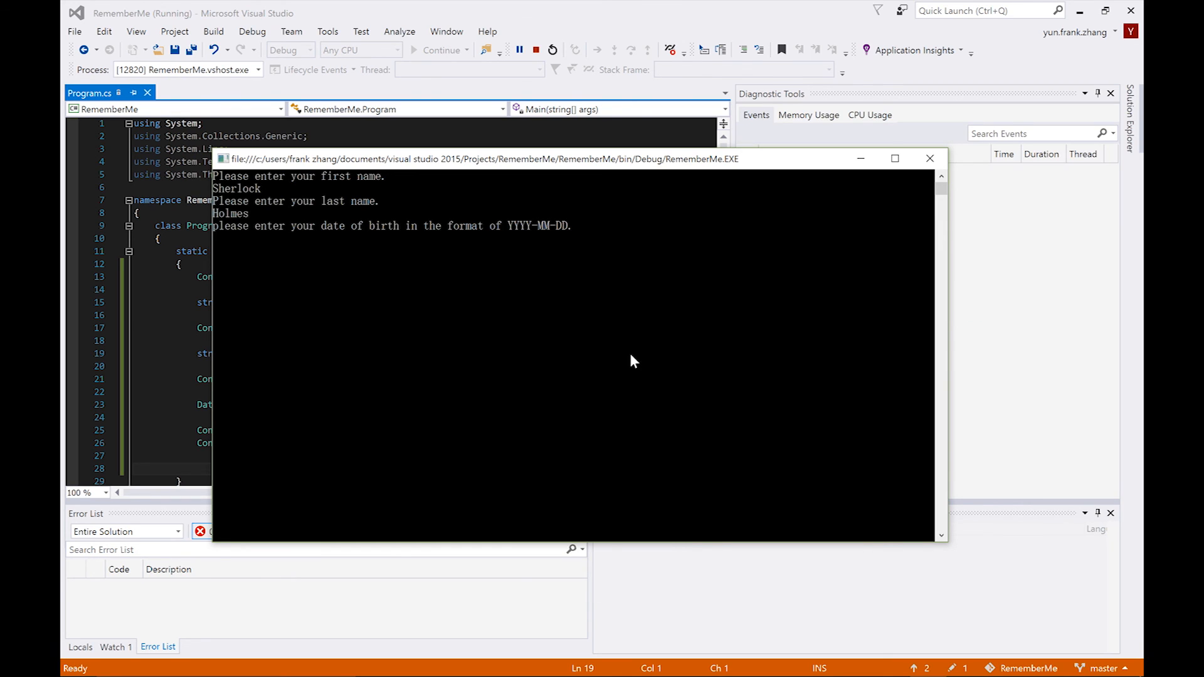
text(1854-01-)
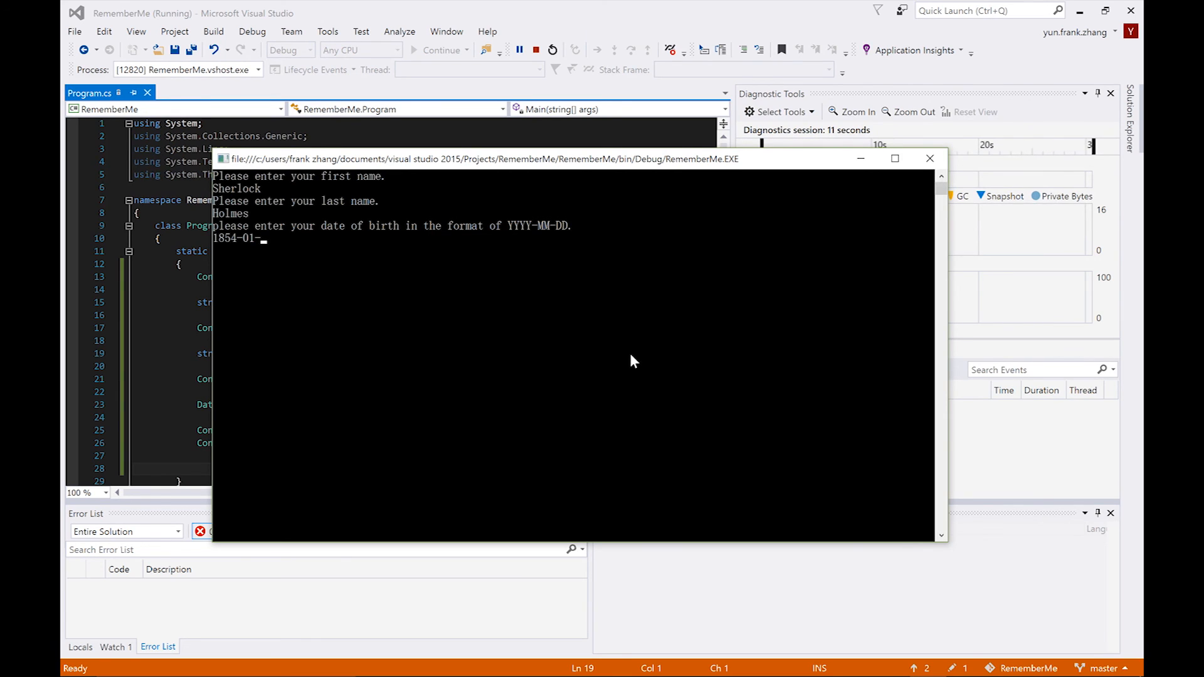